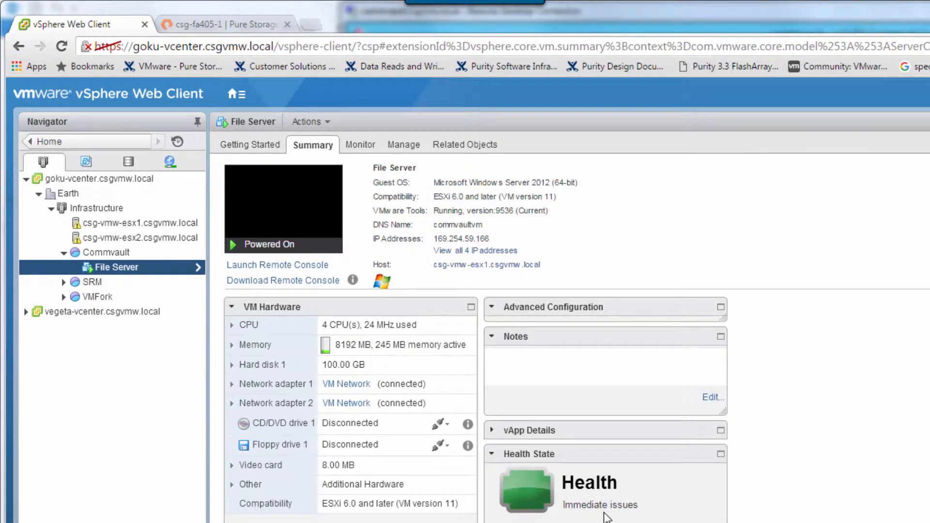
{"action": "mouse_move", "coordinate": [123, 272]}
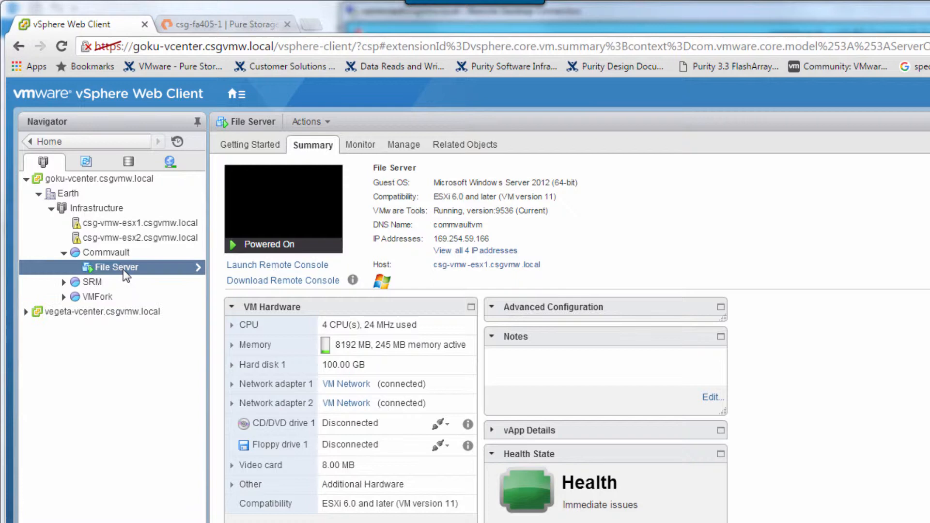
{"action": "mouse_move", "coordinate": [341, 244]}
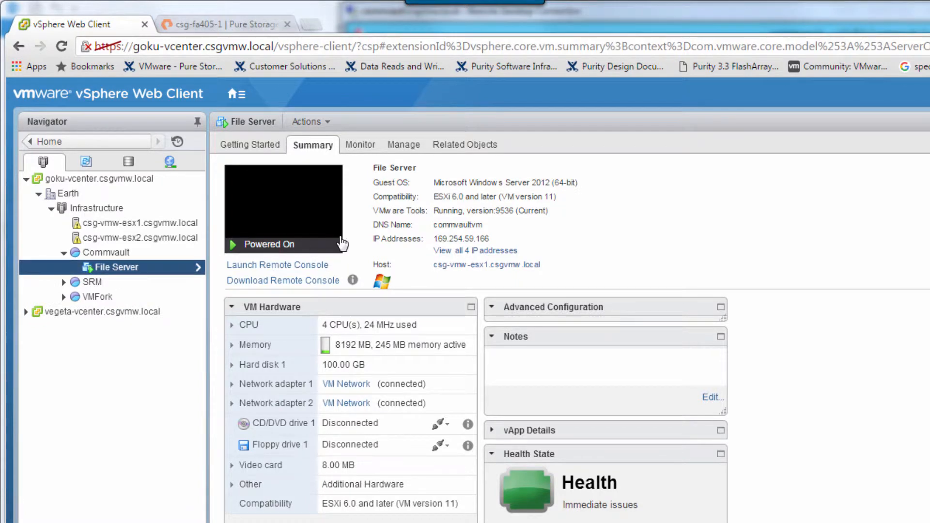
- Open File Server's CommVaultDS datastore and view its Pure Storage capacity and performance figures
{"action": "left_click", "coordinate": [465, 144]}
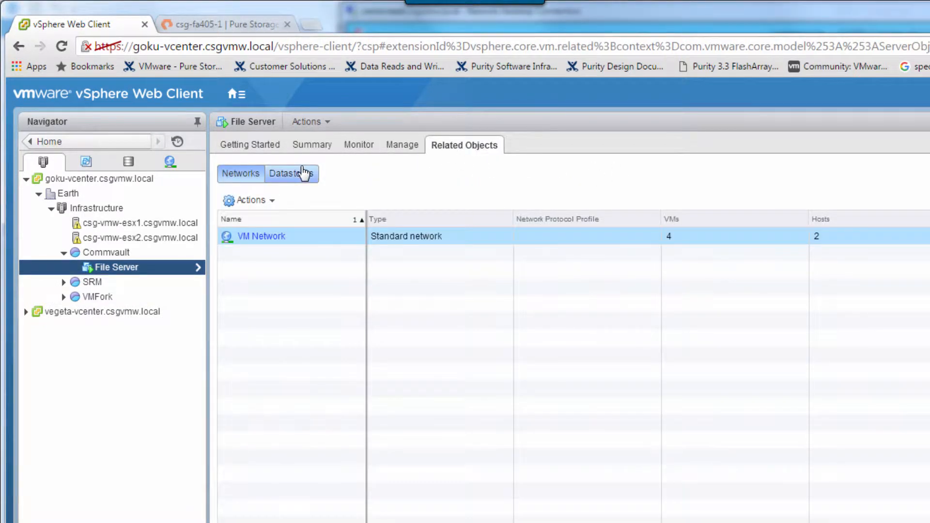
{"action": "left_click", "coordinate": [291, 174]}
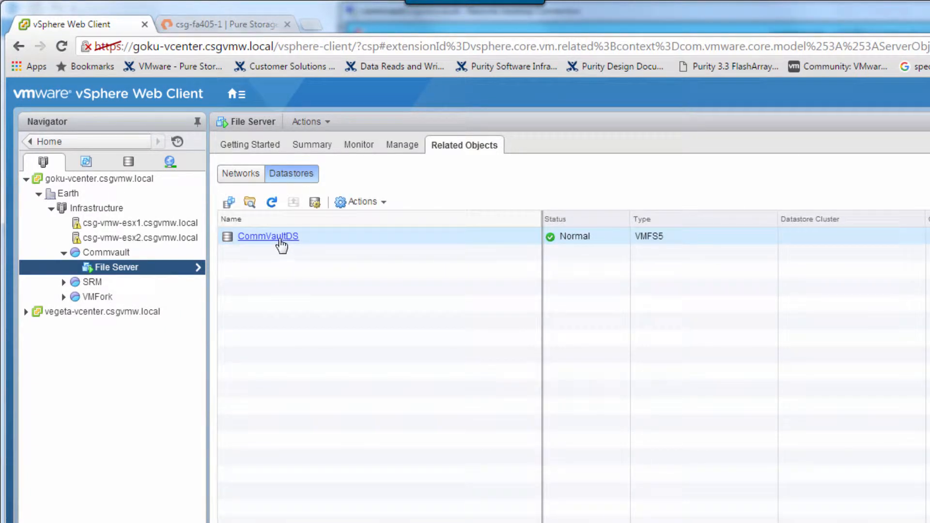
{"action": "left_click", "coordinate": [268, 236]}
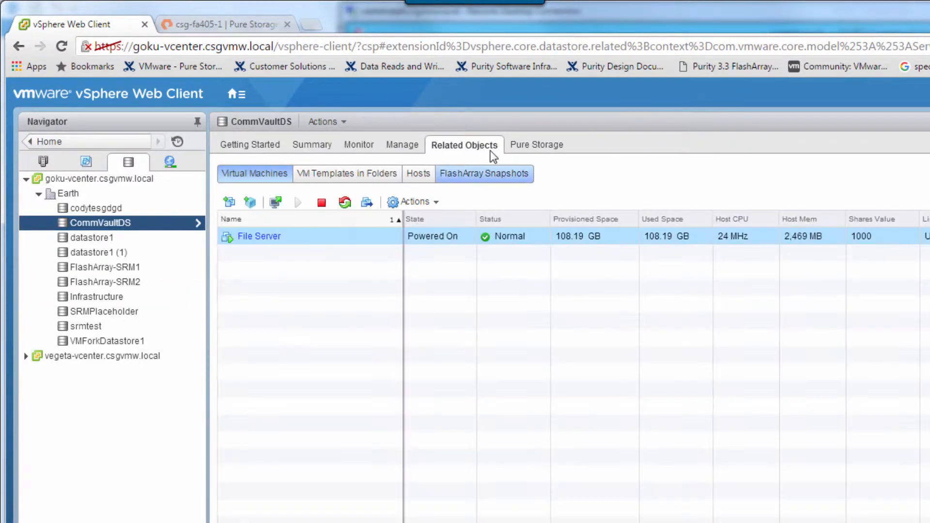
{"action": "left_click", "coordinate": [536, 145]}
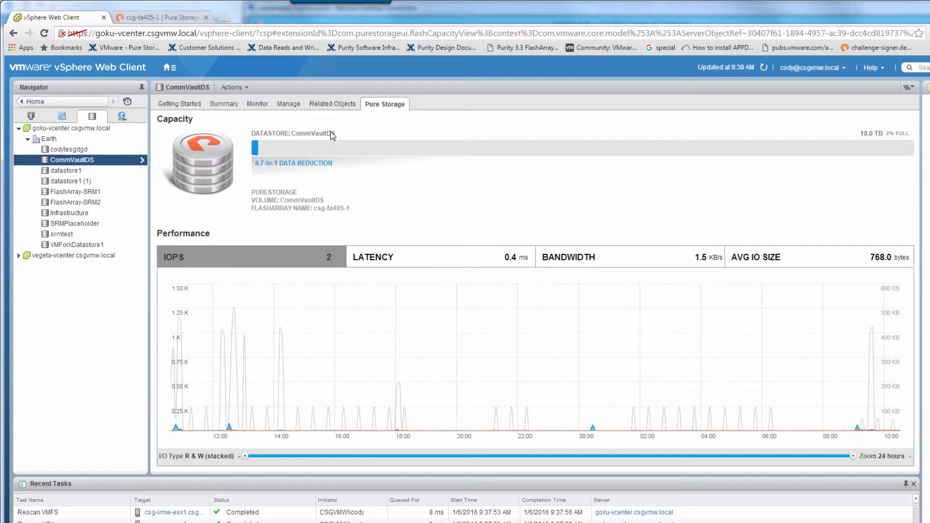
- Review CommVaultDS's 69 FlashArray snapshots and VMFS5 summary, then show the goku-vcenter VM inventory
{"action": "left_click", "coordinate": [332, 104]}
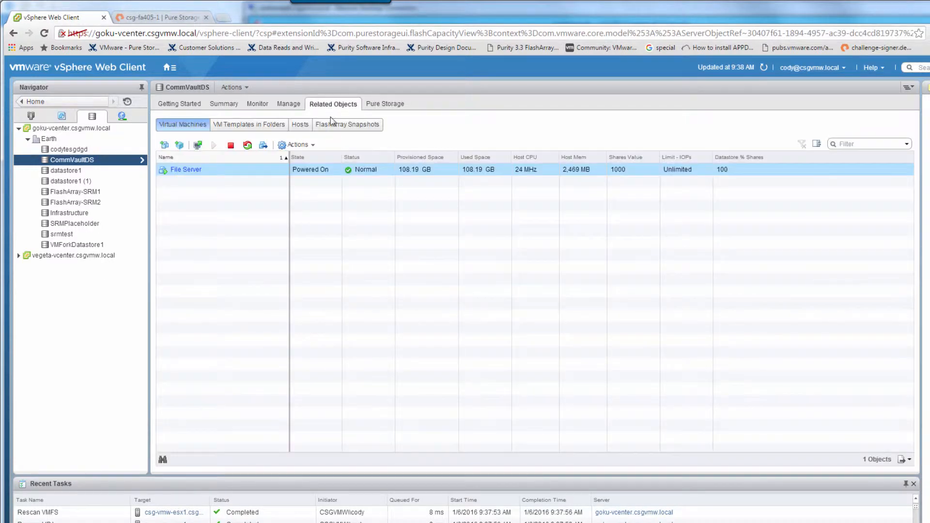
{"action": "left_click", "coordinate": [347, 124]}
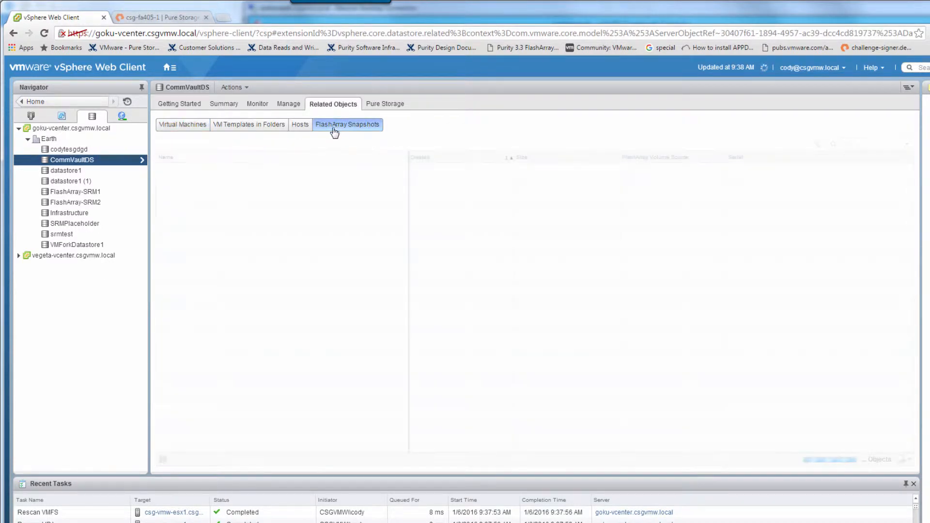
{"action": "left_click", "coordinate": [347, 124]}
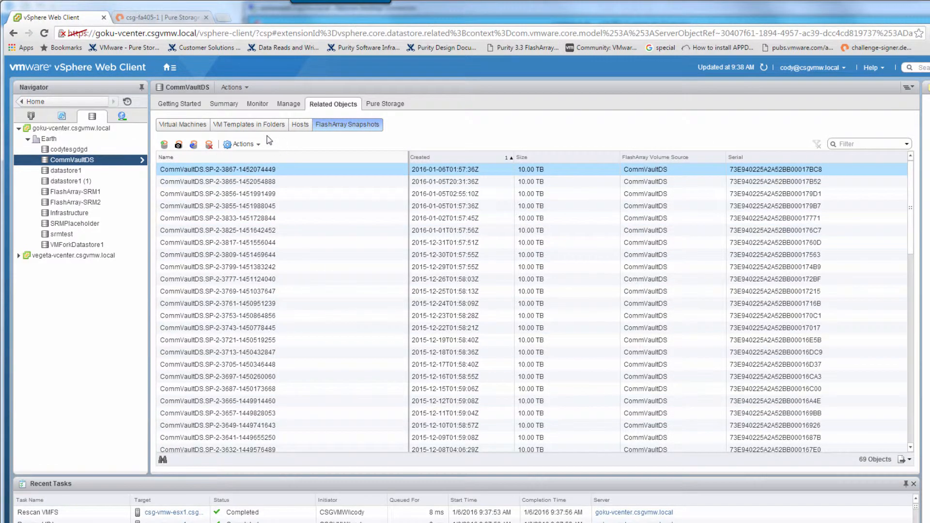
{"action": "left_click", "coordinate": [224, 104]}
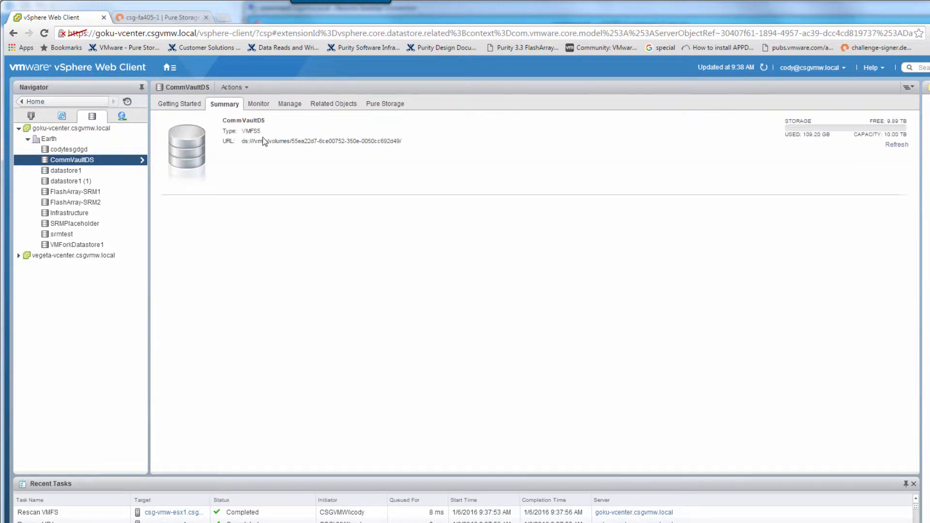
{"action": "left_click", "coordinate": [224, 103]}
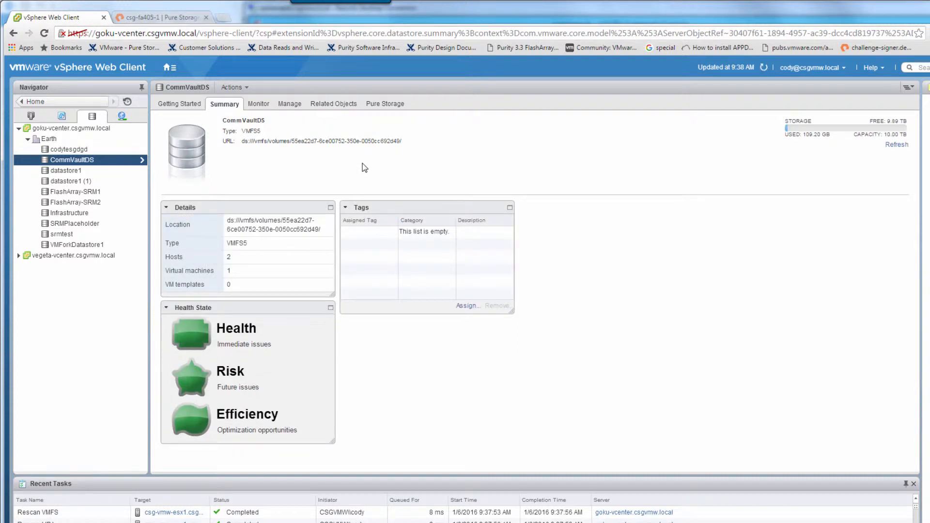
{"action": "left_click", "coordinate": [61, 116]}
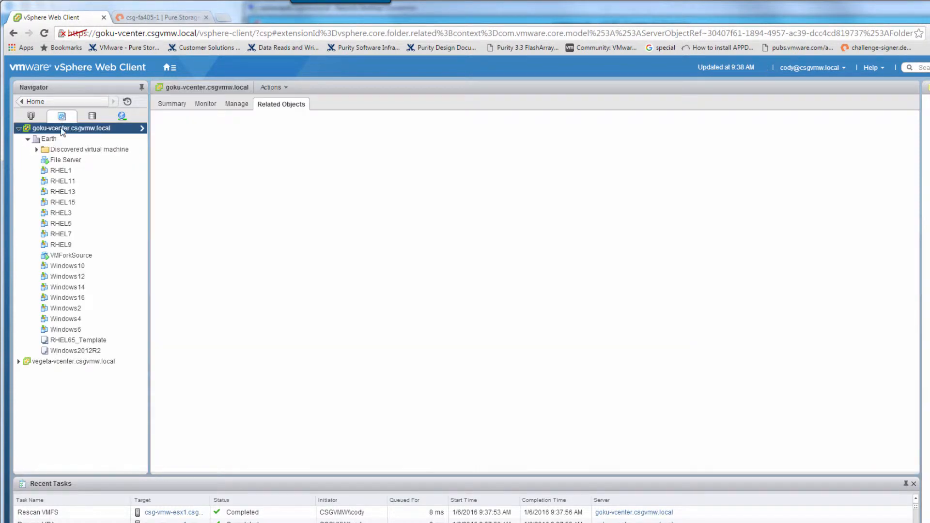
- Show all 4 IP addresses on the File Server VM's Summary and reach its Remote Desktop session
{"action": "left_click", "coordinate": [66, 159]}
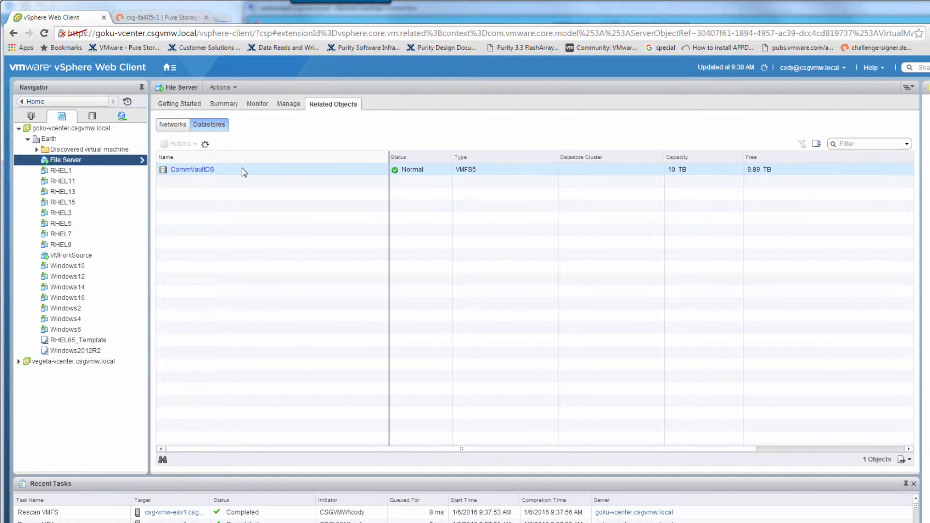
{"action": "left_click", "coordinate": [191, 169]}
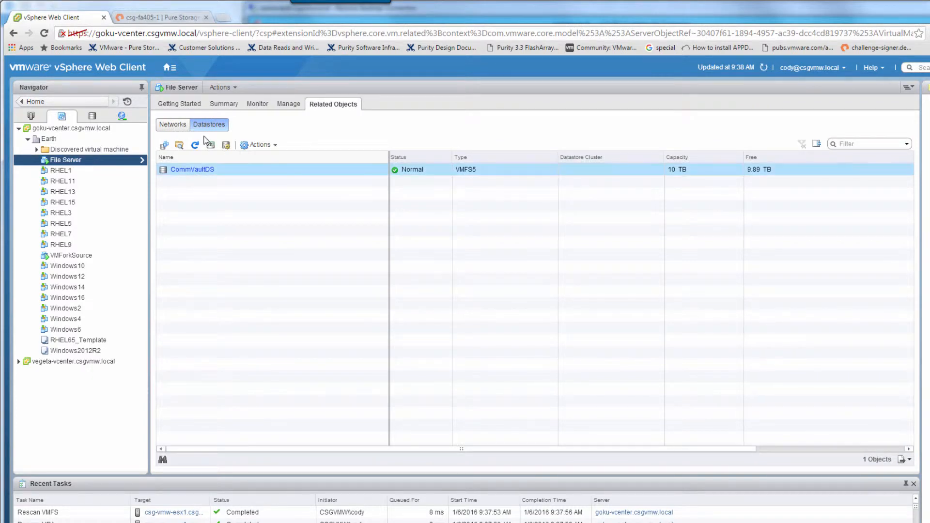
{"action": "left_click", "coordinate": [224, 103]}
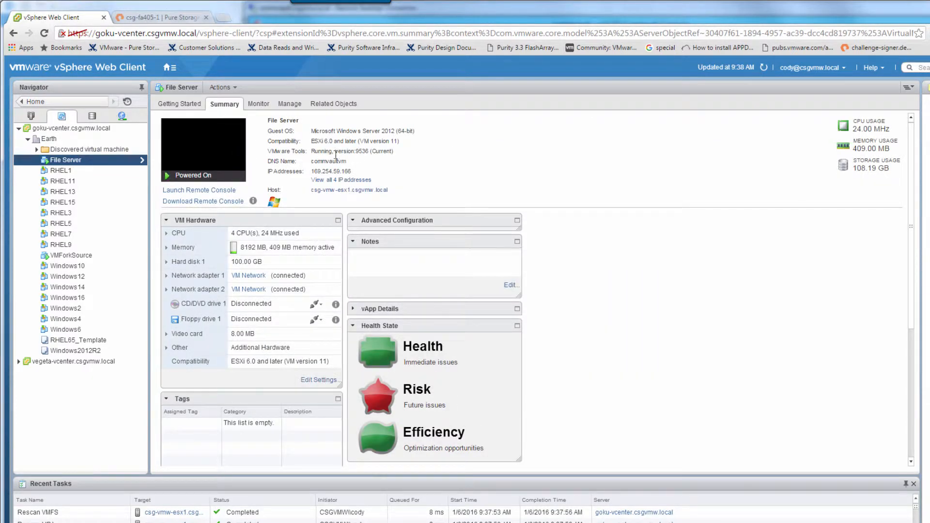
{"action": "left_click", "coordinate": [341, 179]}
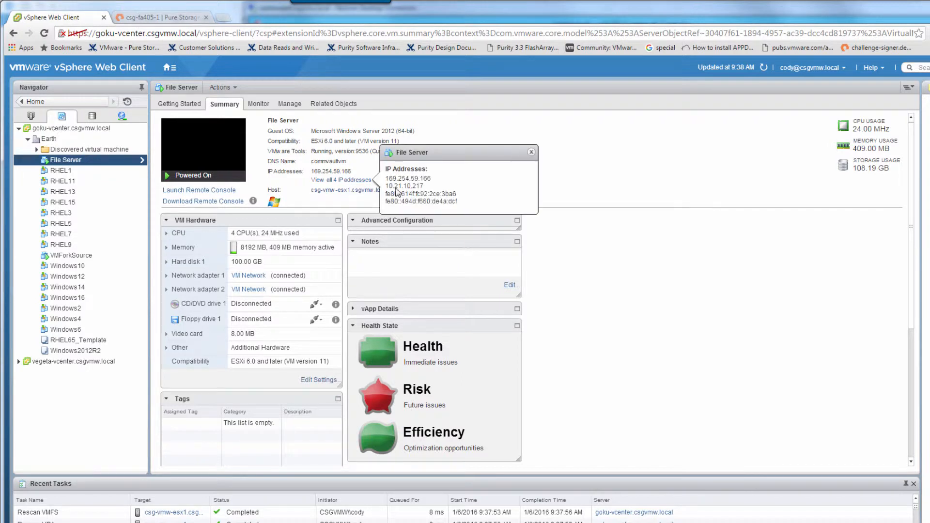
{"action": "left_click", "coordinate": [530, 153]}
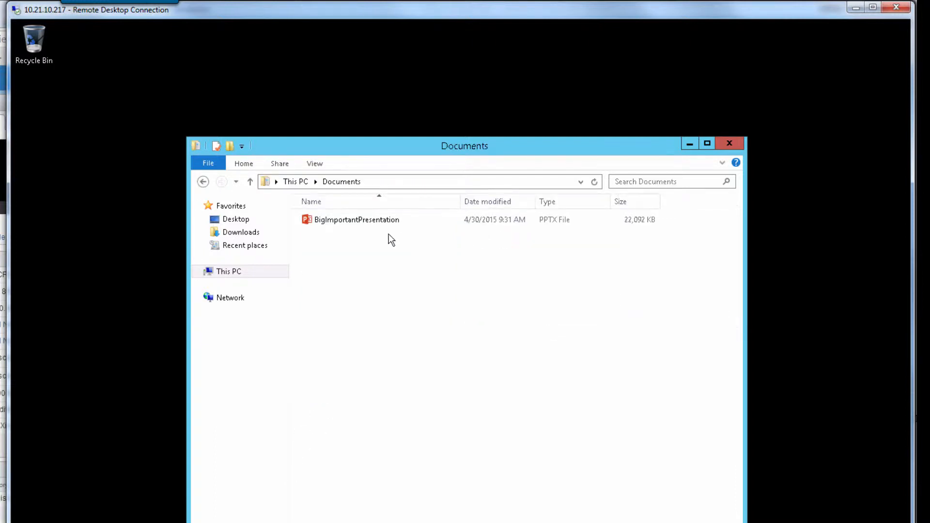
- Permanently delete BigImportantPresentation from the File Server's Documents folder and confirm
{"action": "left_click", "coordinate": [357, 220]}
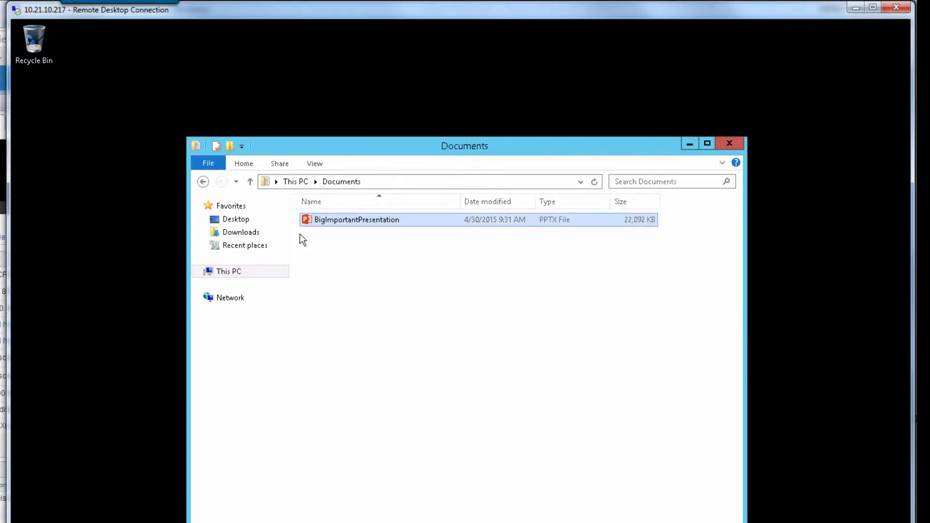
{"action": "mouse_move", "coordinate": [364, 228]}
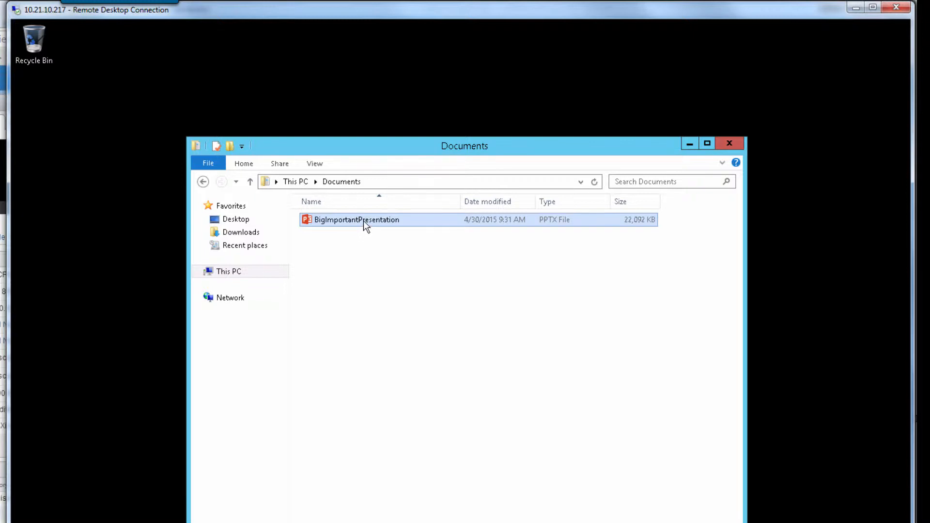
{"action": "key", "text": "Delete"}
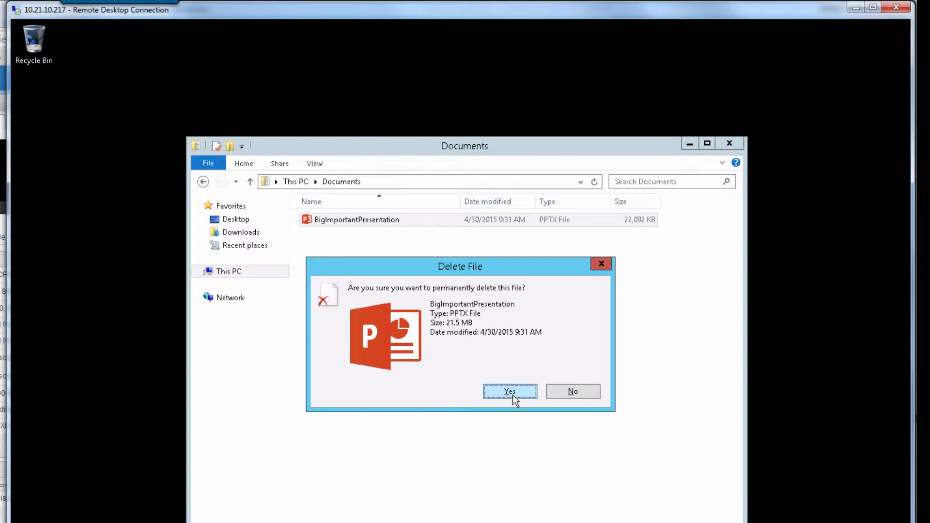
{"action": "left_click", "coordinate": [510, 392]}
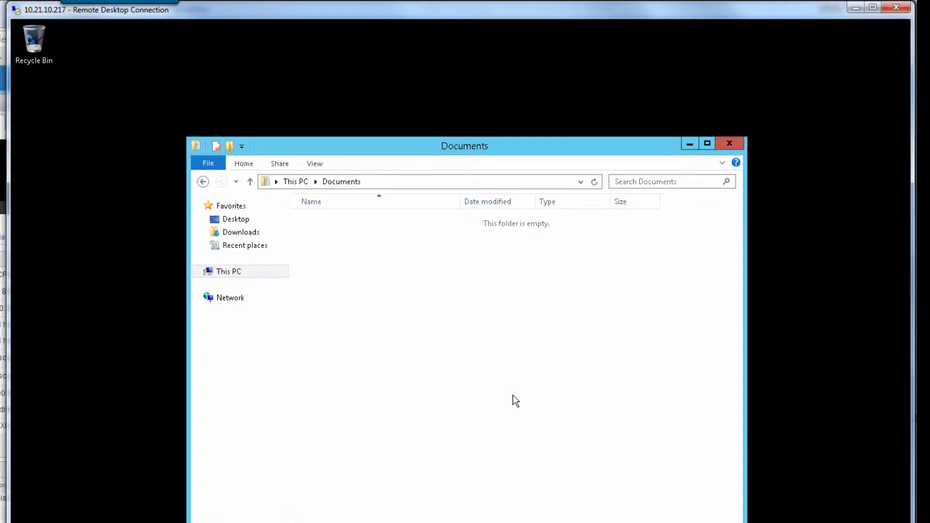
{"action": "mouse_move", "coordinate": [399, 431]}
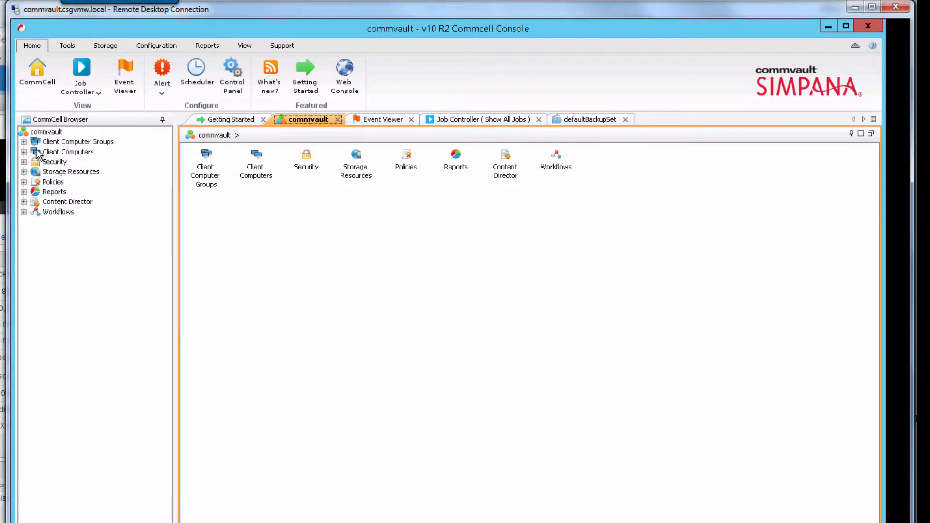
- Expand Goku vCenter > Virtual Server > VMware and start Browse and Restore on the VMware subclient
{"action": "left_click", "coordinate": [23, 152]}
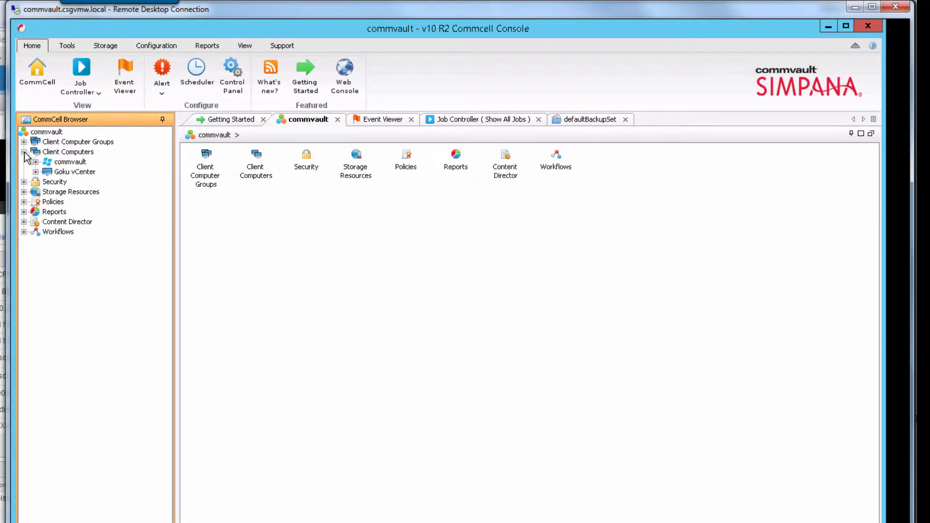
{"action": "left_click", "coordinate": [35, 172]}
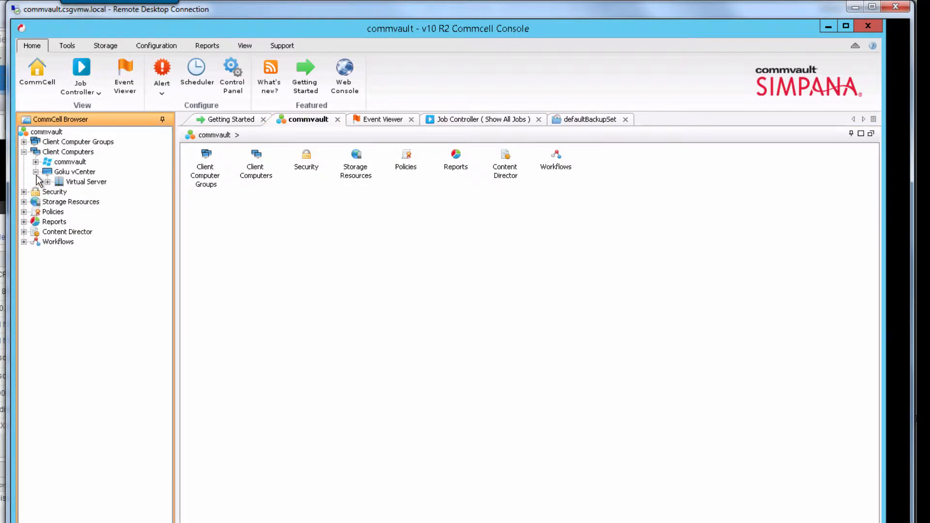
{"action": "left_click", "coordinate": [48, 181]}
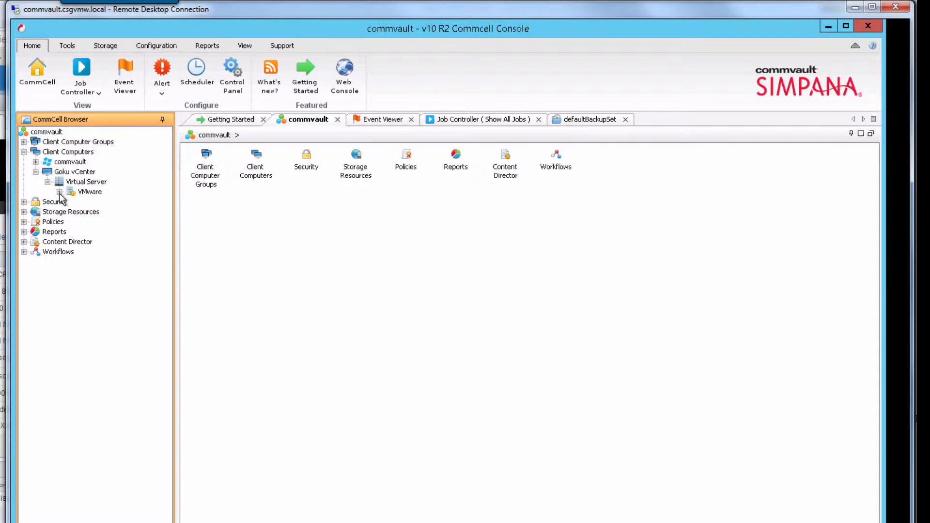
{"action": "left_click", "coordinate": [67, 190]}
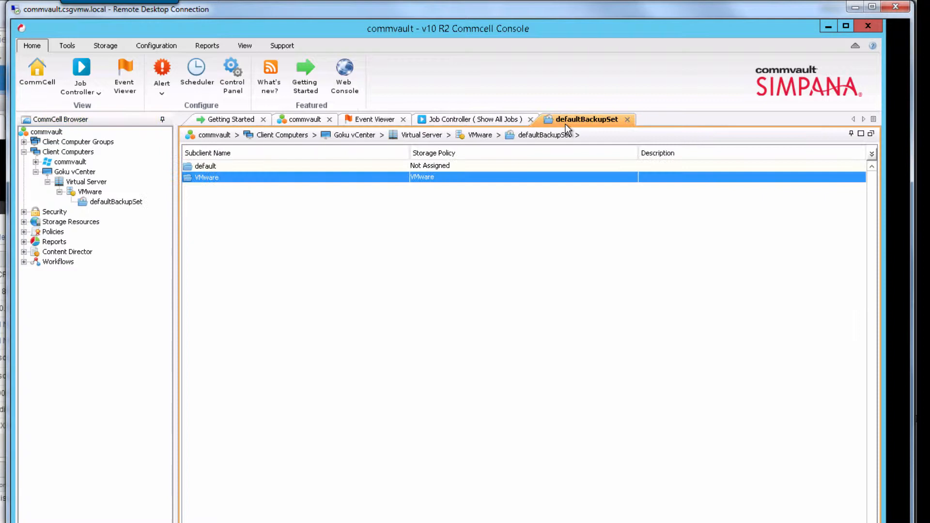
{"action": "mouse_move", "coordinate": [215, 185]}
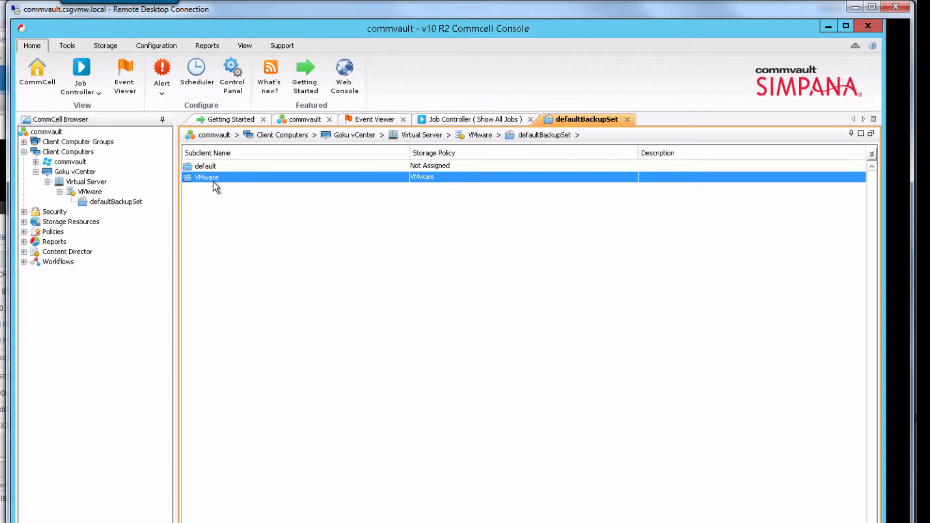
{"action": "right_click", "coordinate": [206, 178]}
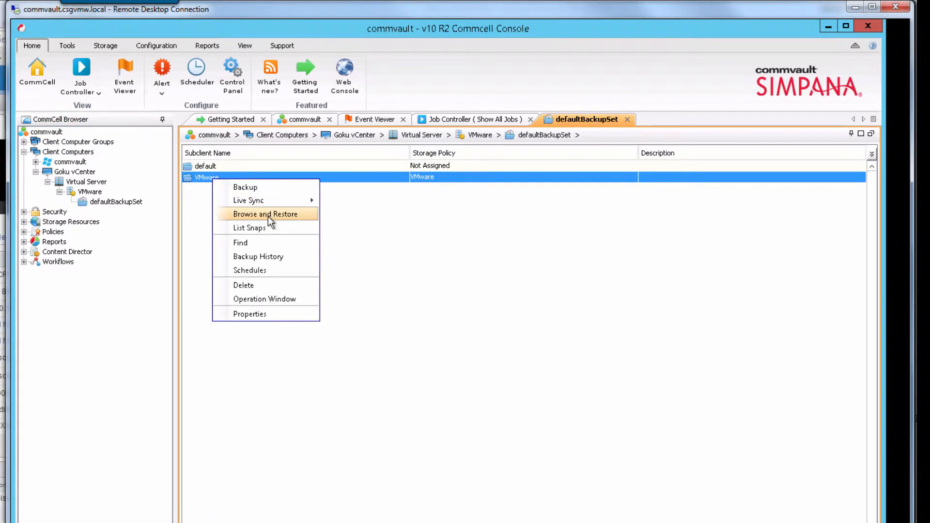
{"action": "left_click", "coordinate": [266, 214]}
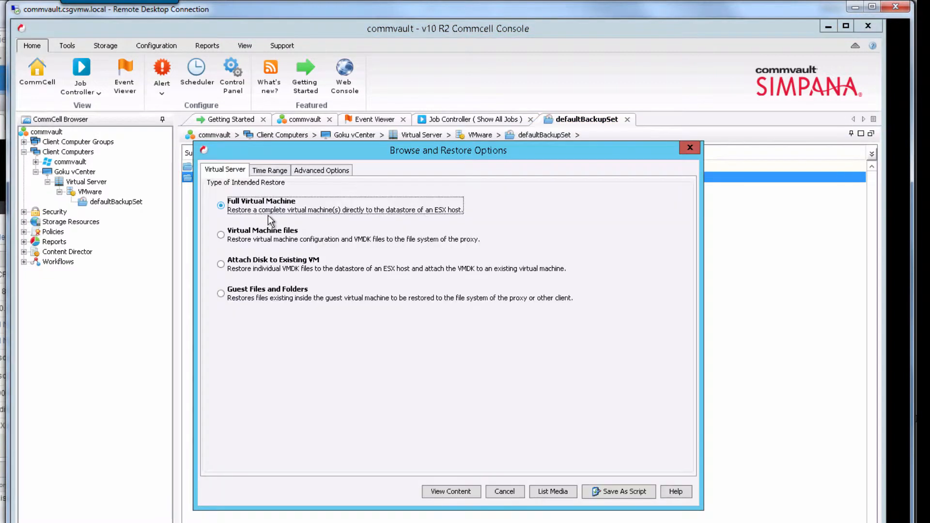
- Choose Guest Files and Folders and browse the default backup set's latest data
{"action": "left_click", "coordinate": [221, 293]}
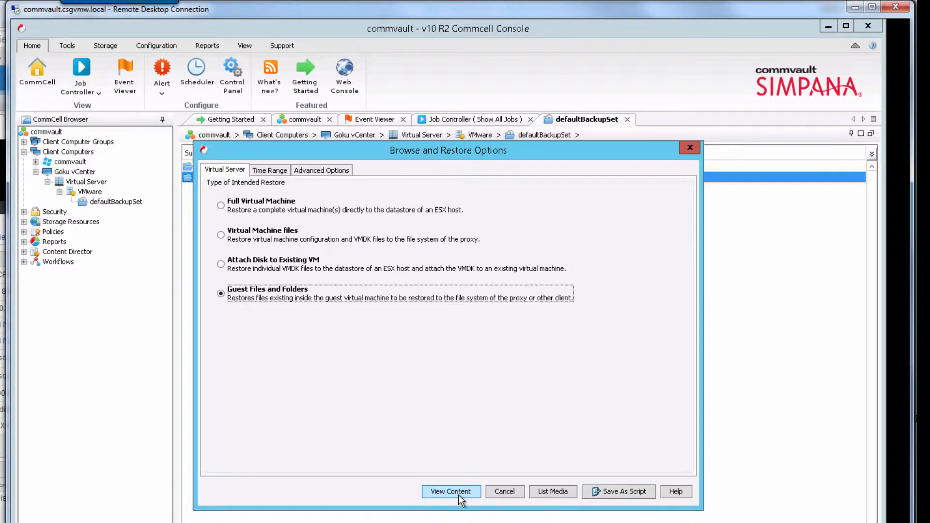
{"action": "left_click", "coordinate": [451, 491]}
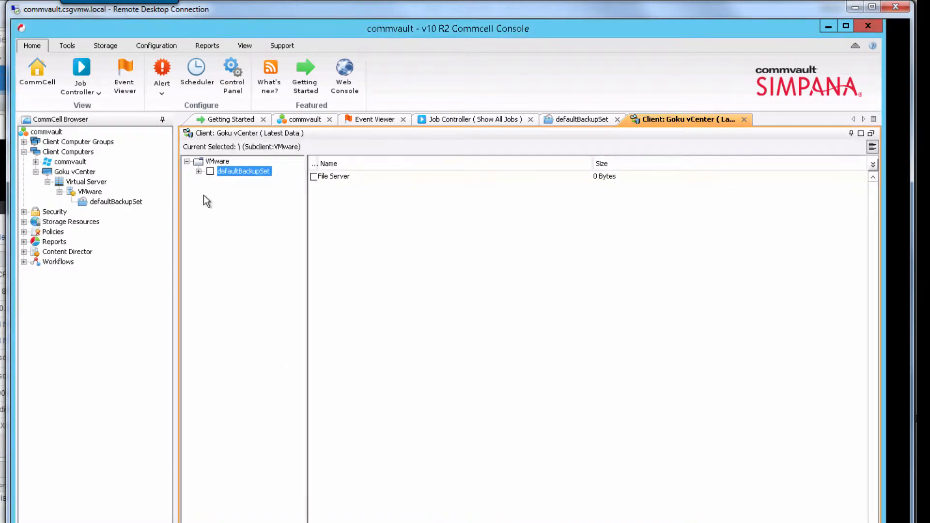
- Browse to File Server C:\Users\Administrator\Documents and check BigImportantPresentation.pptx
{"action": "left_click", "coordinate": [199, 171]}
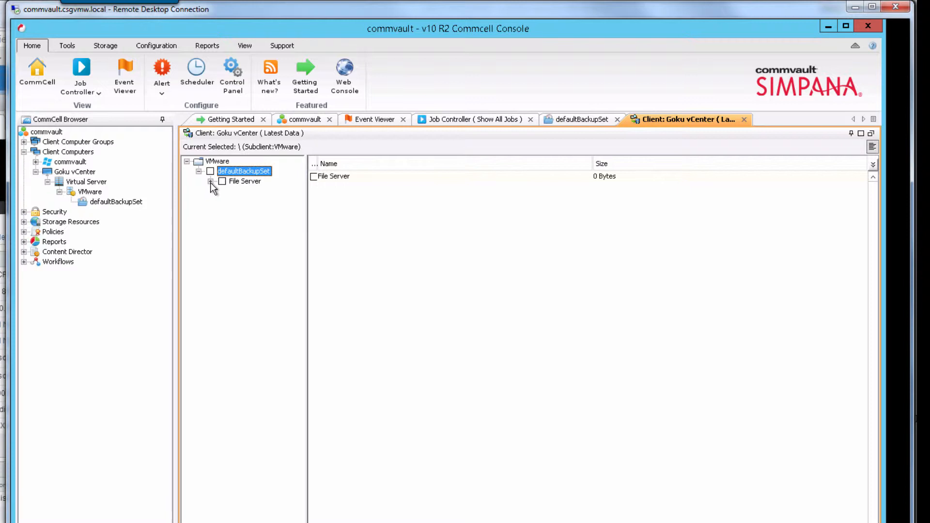
{"action": "left_click", "coordinate": [212, 180]}
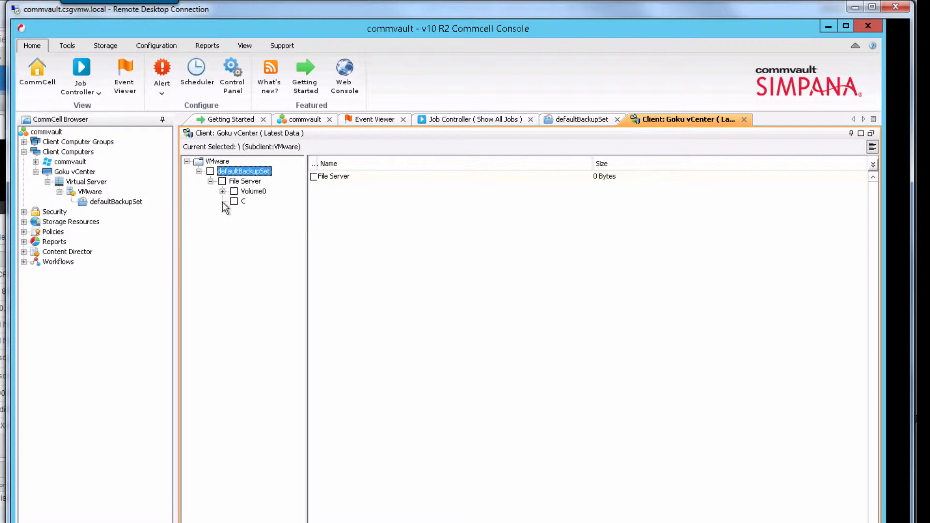
{"action": "left_click", "coordinate": [223, 201]}
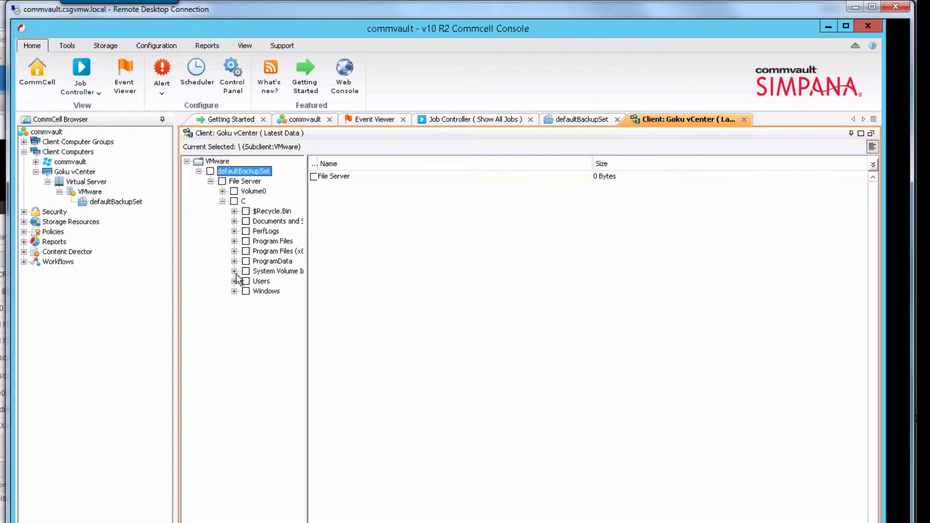
{"action": "left_click", "coordinate": [235, 281]}
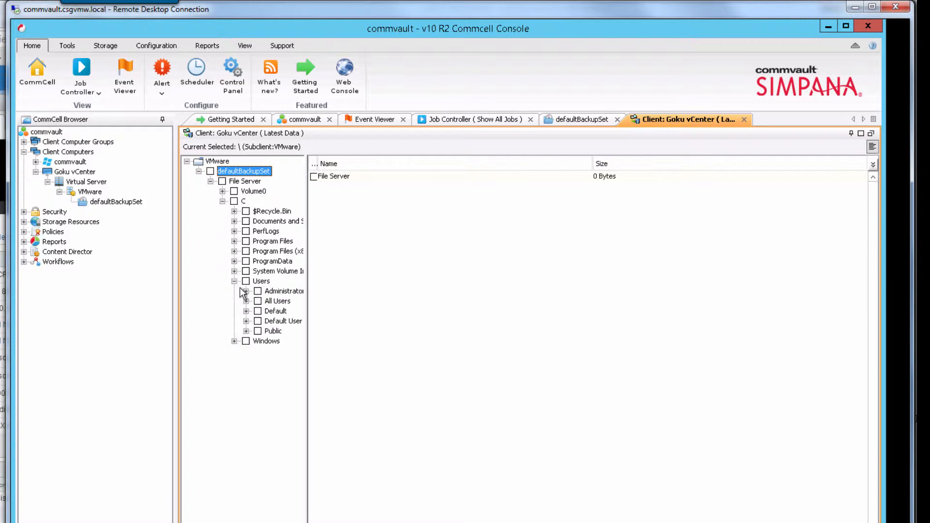
{"action": "mouse_move", "coordinate": [246, 298]}
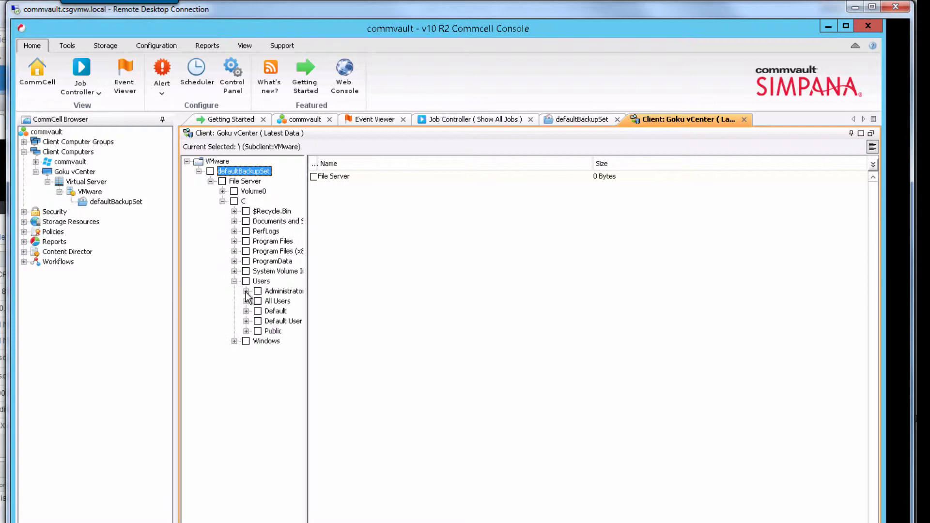
{"action": "left_click", "coordinate": [245, 291]}
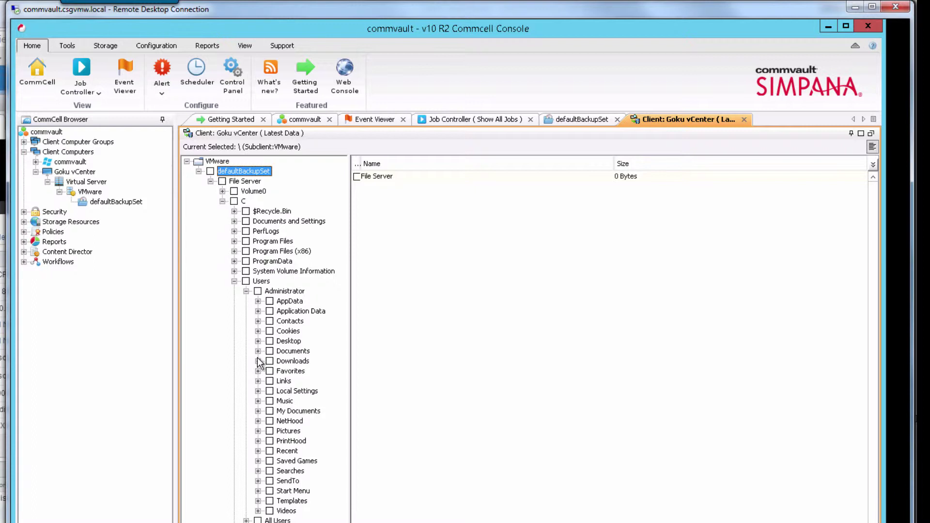
{"action": "left_click", "coordinate": [293, 350]}
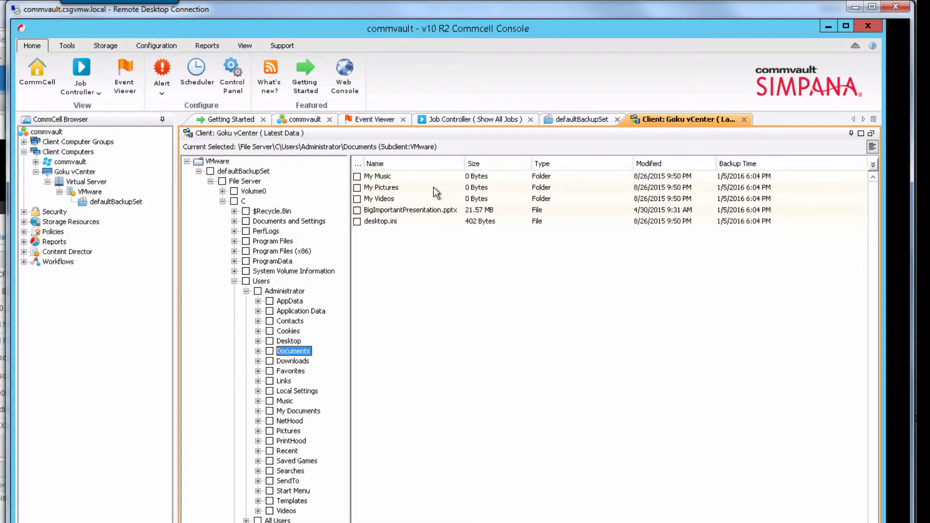
{"action": "left_click", "coordinate": [357, 209]}
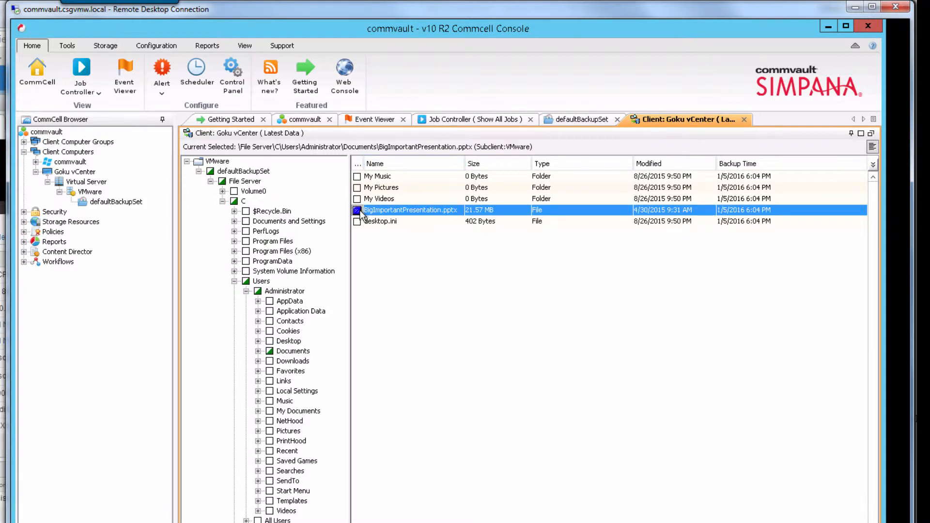
{"action": "mouse_move", "coordinate": [452, 223]}
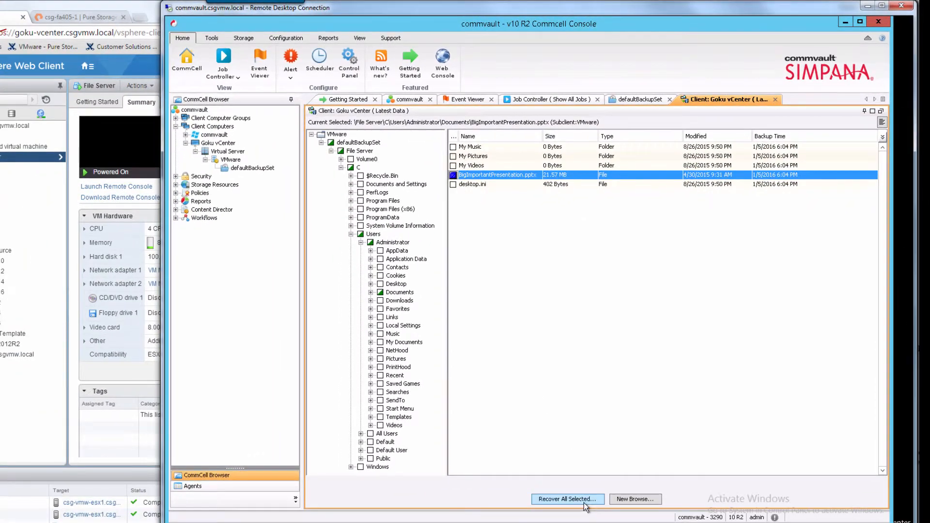
- Restore the selection to the File Server virtual machine using administrator credentials
{"action": "left_click", "coordinate": [566, 499]}
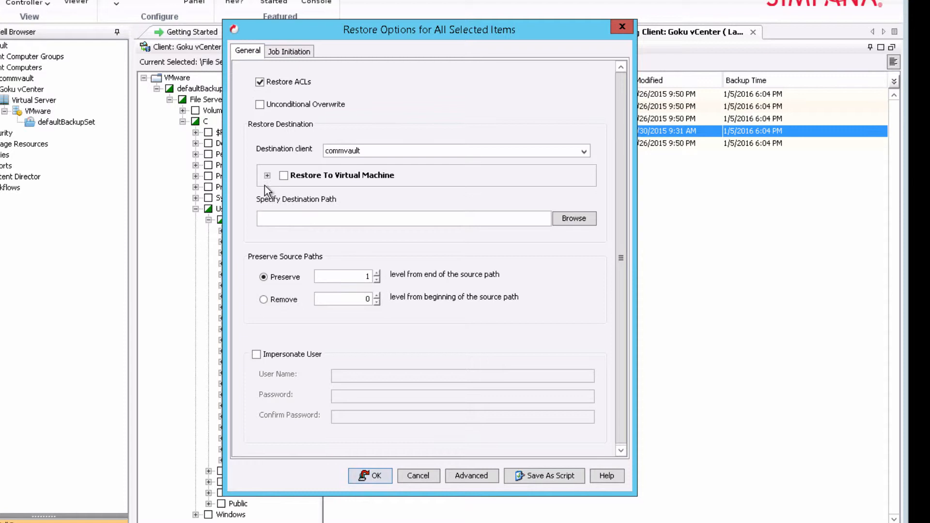
{"action": "left_click", "coordinate": [283, 175]}
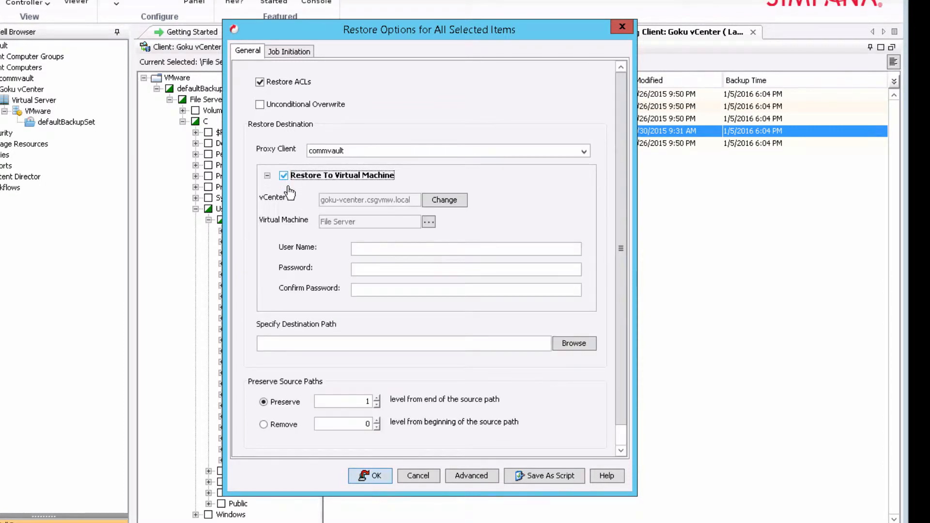
{"action": "left_click", "coordinate": [465, 248]}
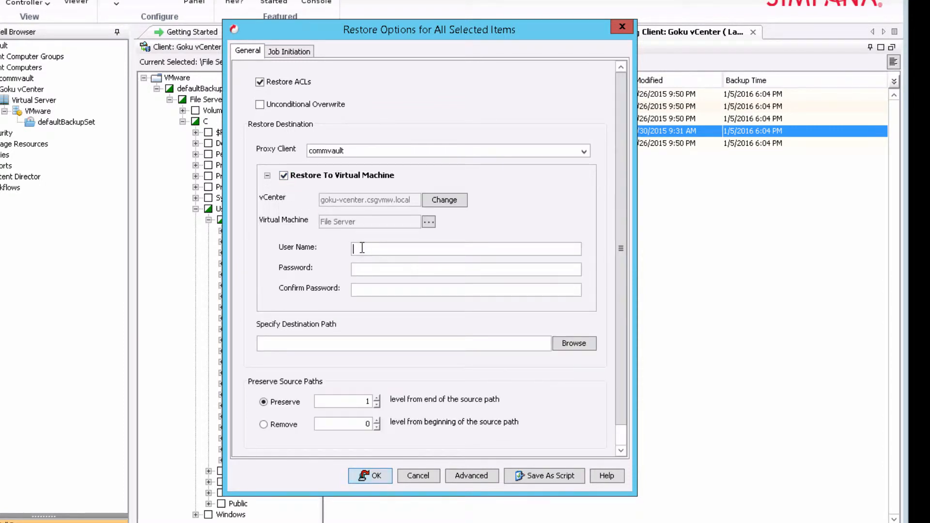
{"action": "type", "text": "admini"}
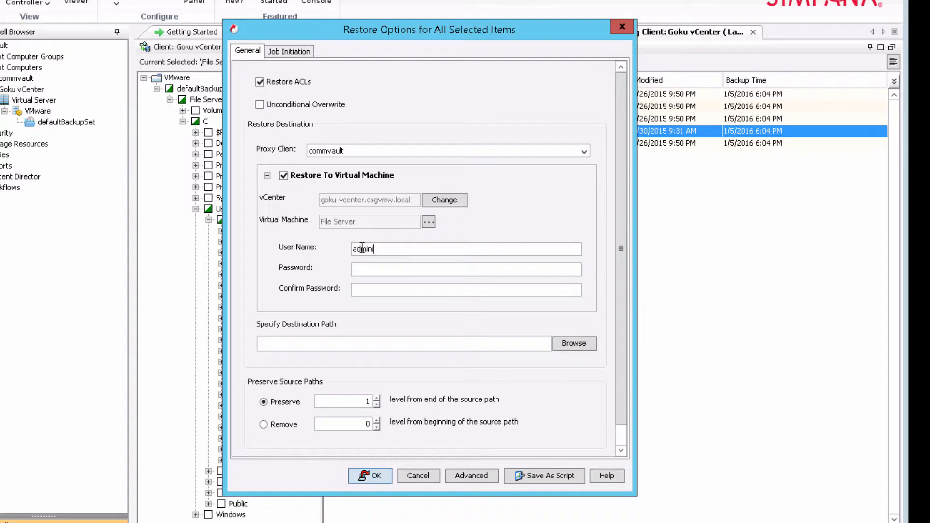
{"action": "type", "text": "strator"}
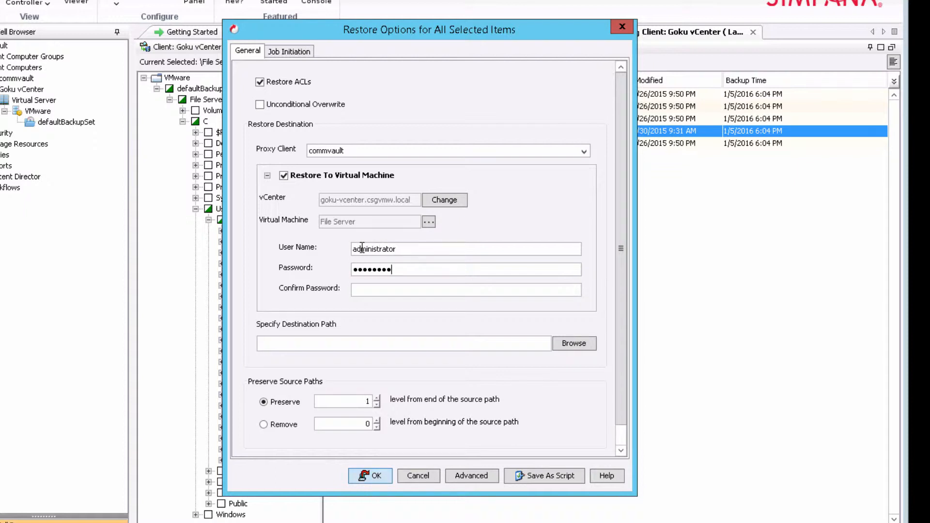
{"action": "type", "text": "•••"}
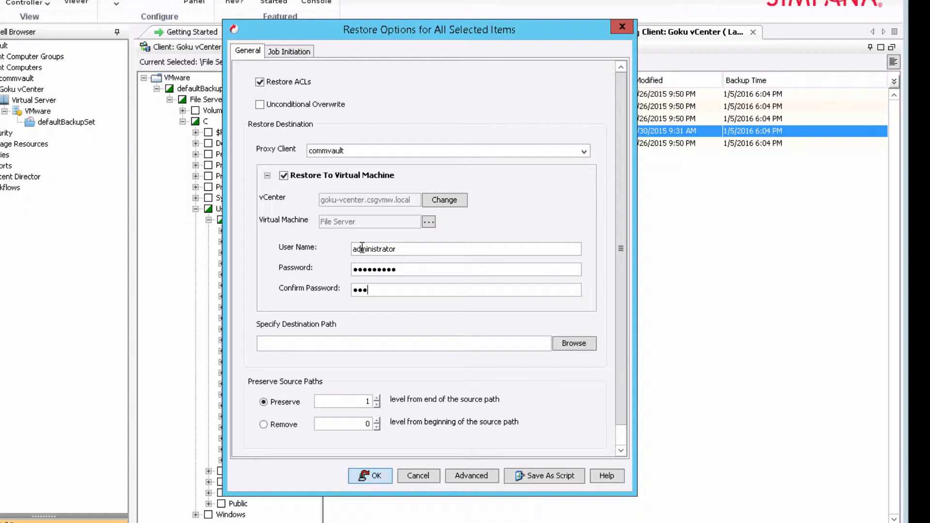
{"action": "type", "text": "••••••"}
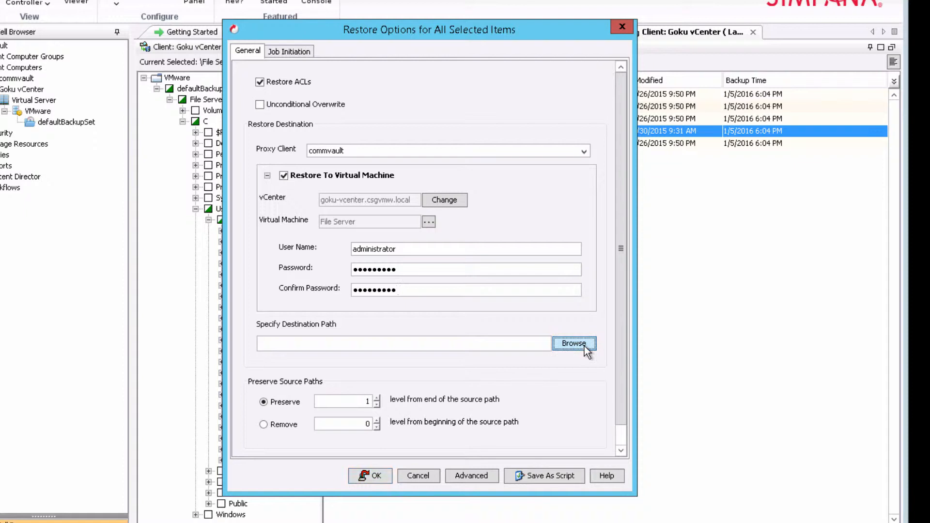
{"action": "left_click", "coordinate": [573, 343]}
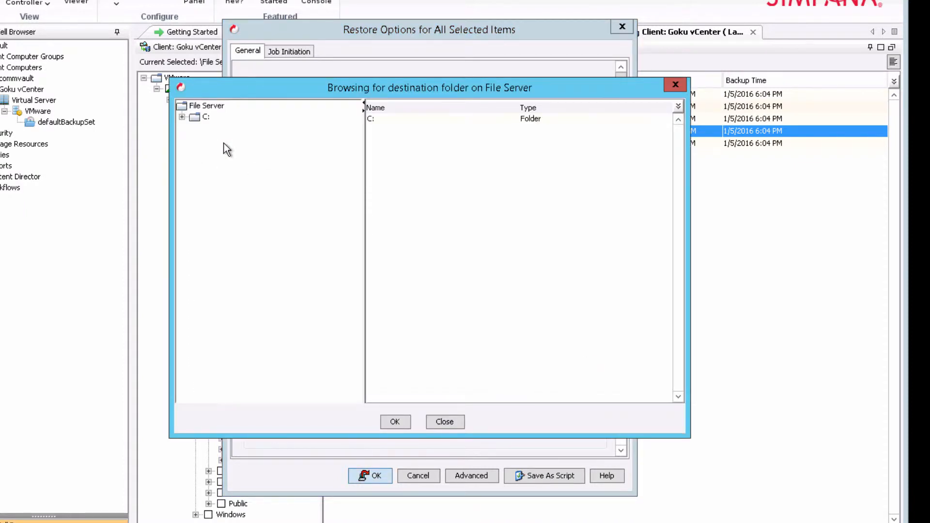
- Set C:\Users\Administrator\Documents on File Server as the destination and submit the restore
{"action": "left_click", "coordinate": [183, 117]}
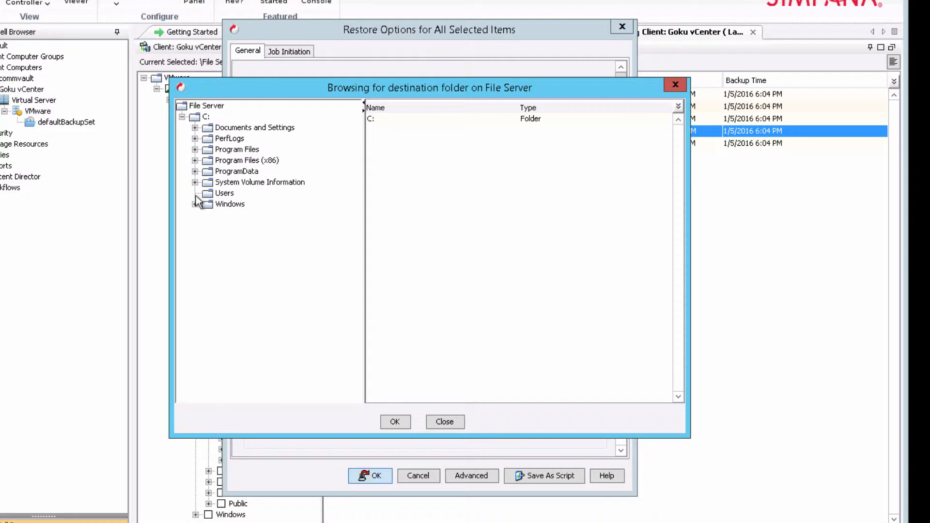
{"action": "left_click", "coordinate": [196, 192]}
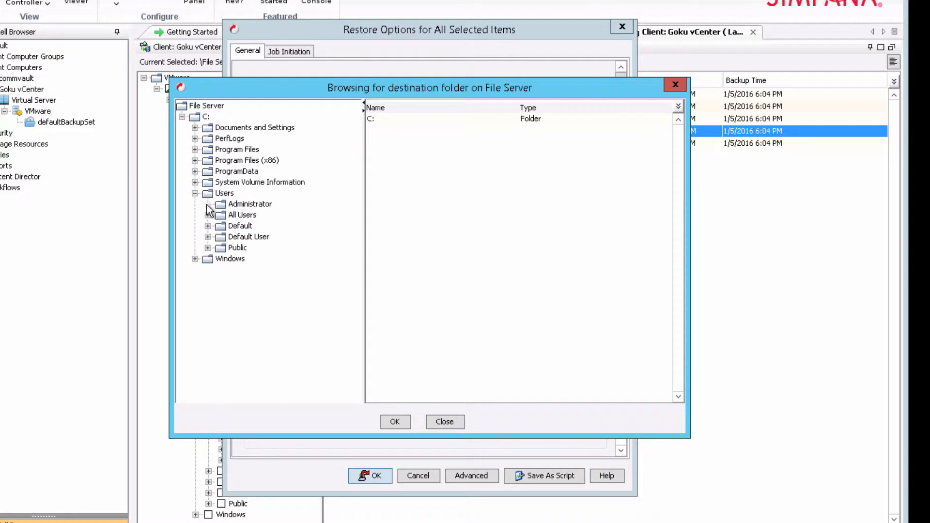
{"action": "left_click", "coordinate": [210, 203]}
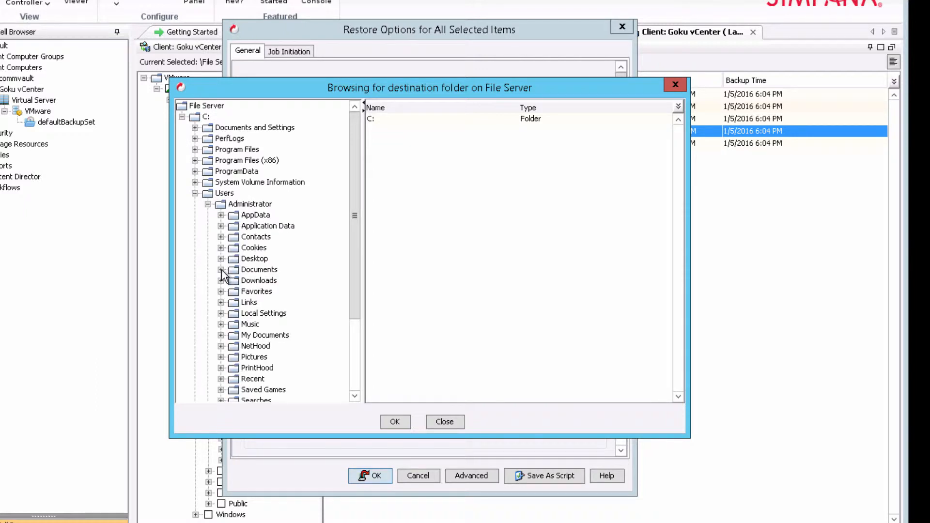
{"action": "left_click", "coordinate": [258, 269]}
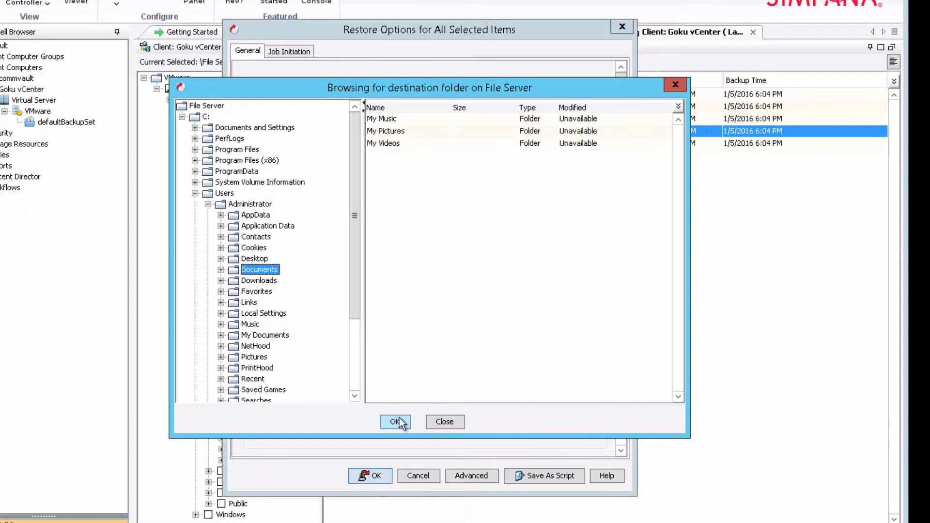
{"action": "left_click", "coordinate": [395, 422]}
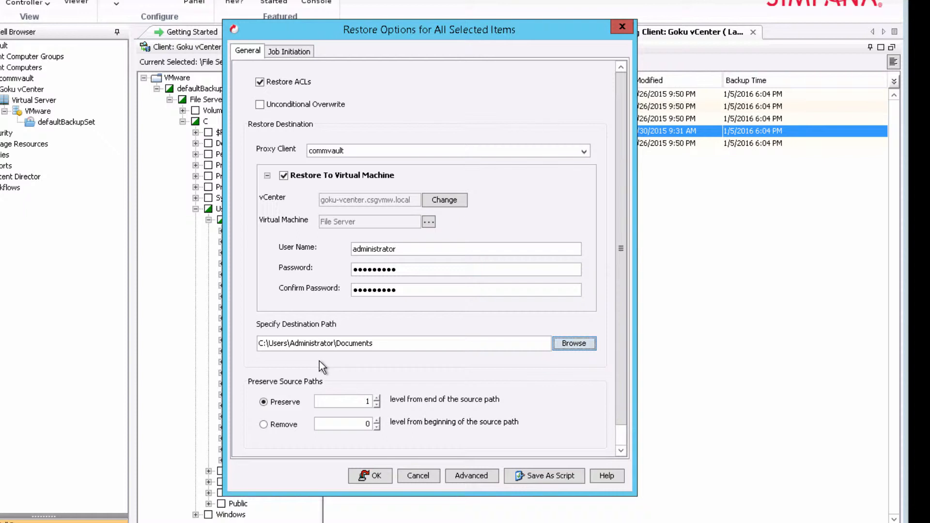
{"action": "mouse_move", "coordinate": [271, 130]}
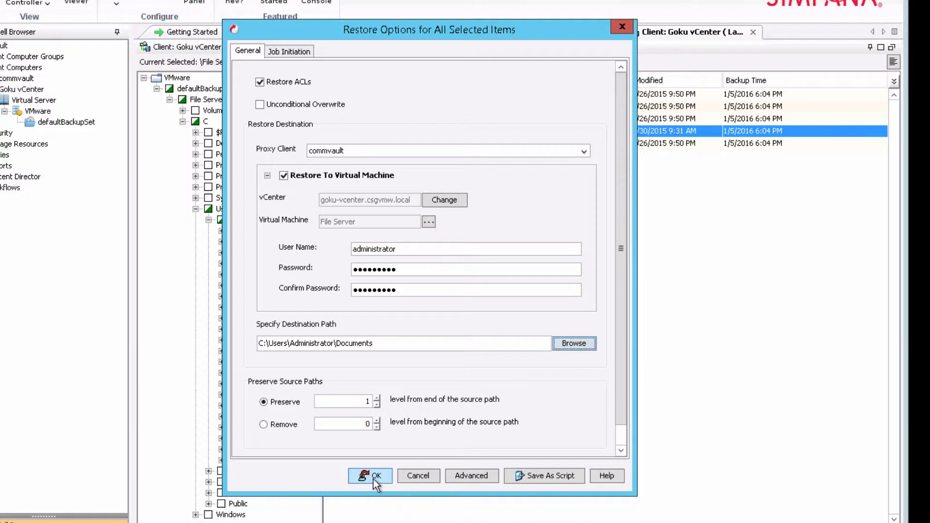
{"action": "left_click", "coordinate": [370, 476]}
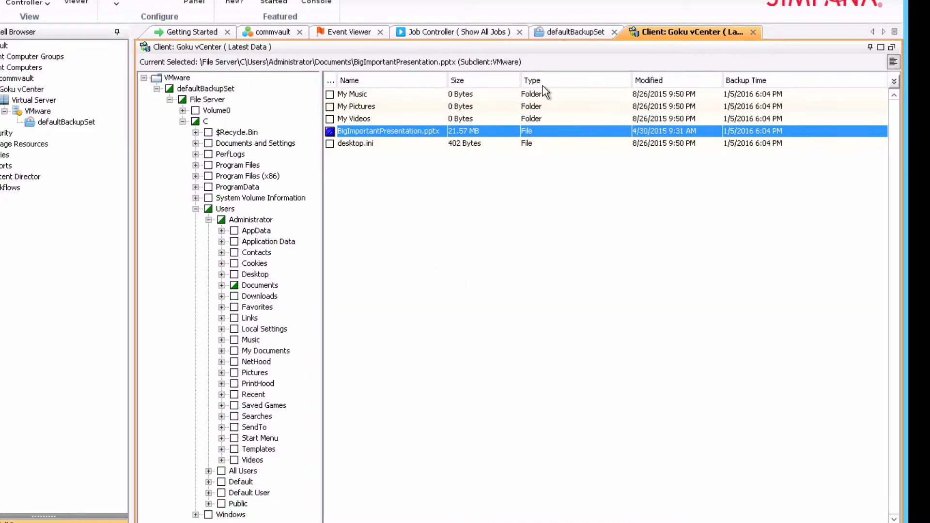
- Bring up the FlashArray web console showing host csg-vmw-esx1 and its six connected volumes
{"action": "left_click", "coordinate": [459, 32]}
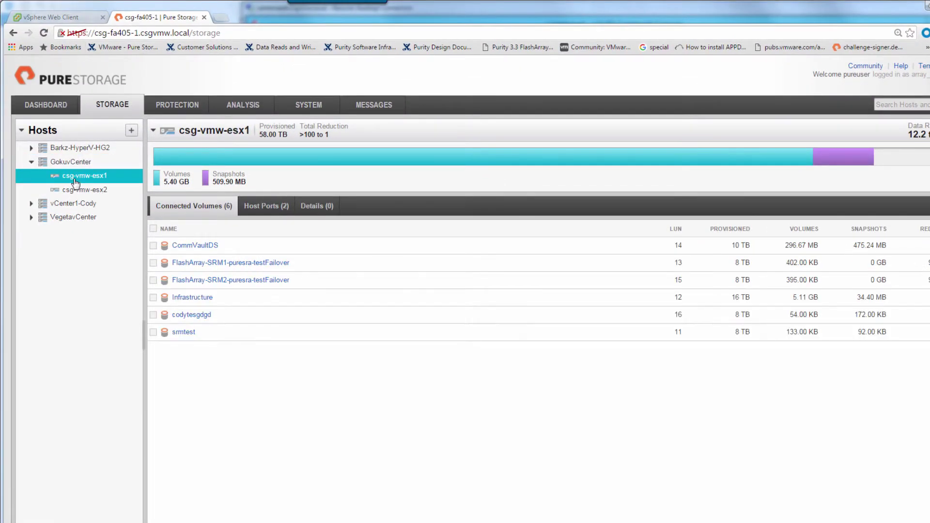
{"action": "mouse_move", "coordinate": [85, 142]}
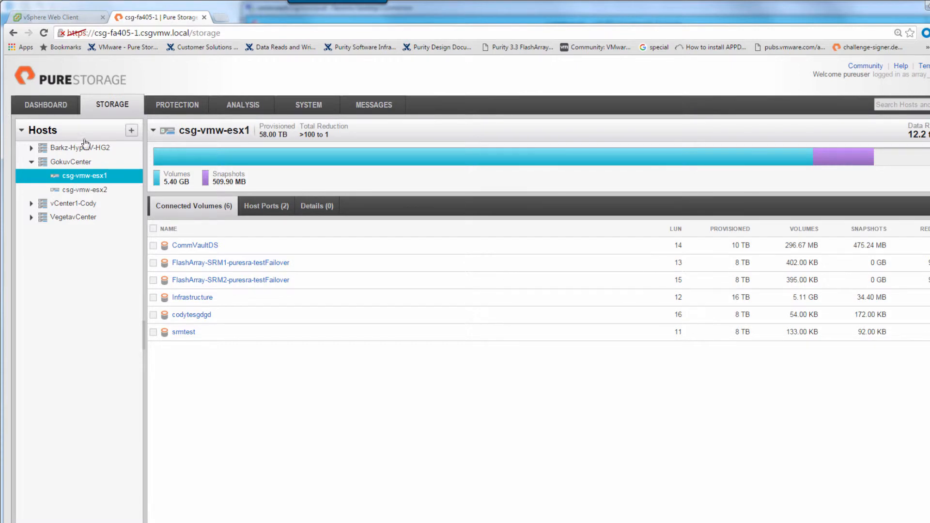
- Refresh the host's volumes and view CV_73E940225A2A52BB00017BC8 details, sourced from CommVaultDS
{"action": "left_click", "coordinate": [43, 33]}
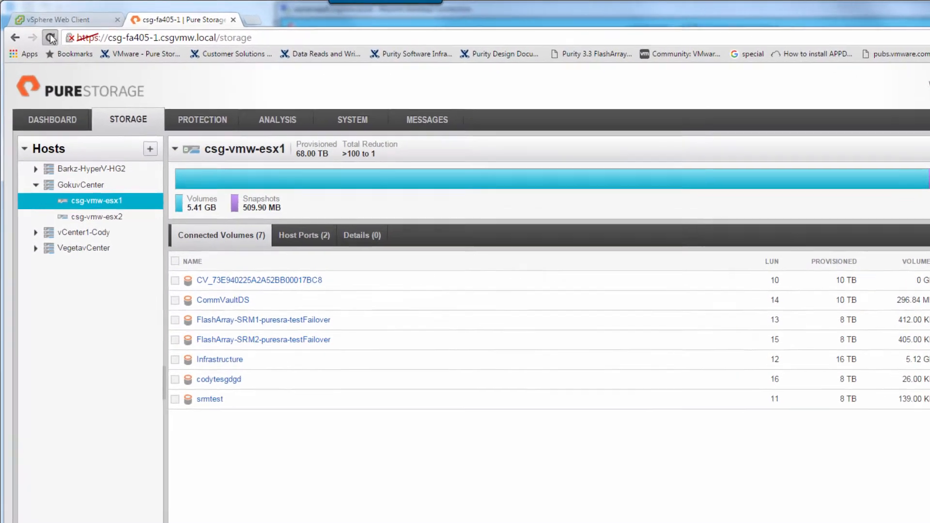
{"action": "left_click", "coordinate": [50, 38]}
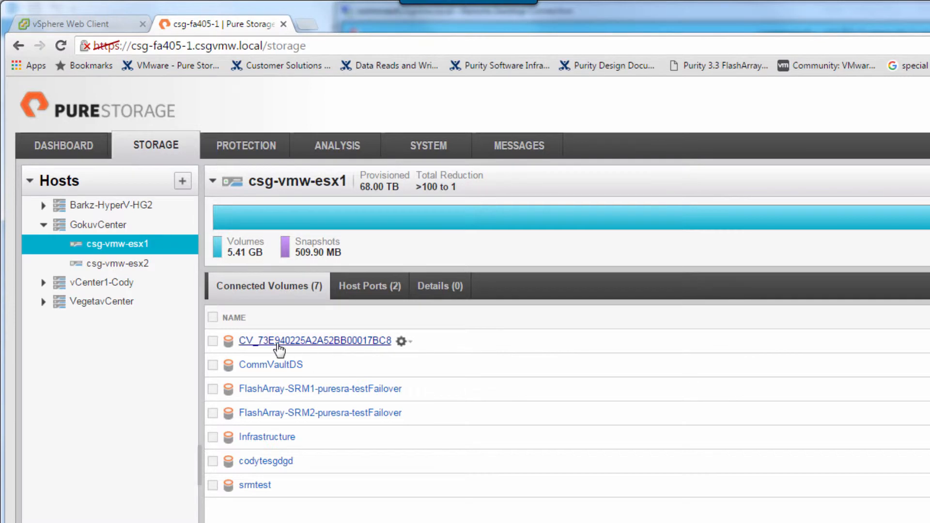
{"action": "left_click", "coordinate": [314, 341]}
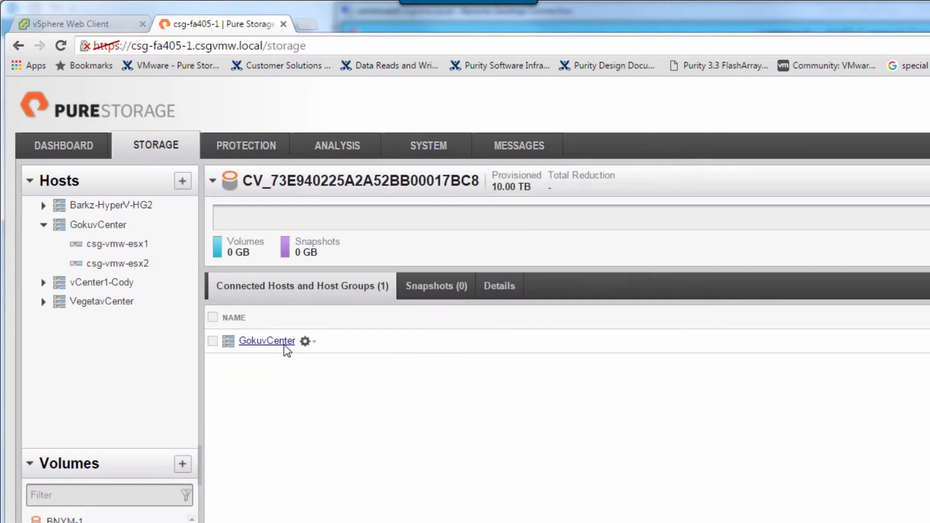
{"action": "mouse_move", "coordinate": [260, 351]}
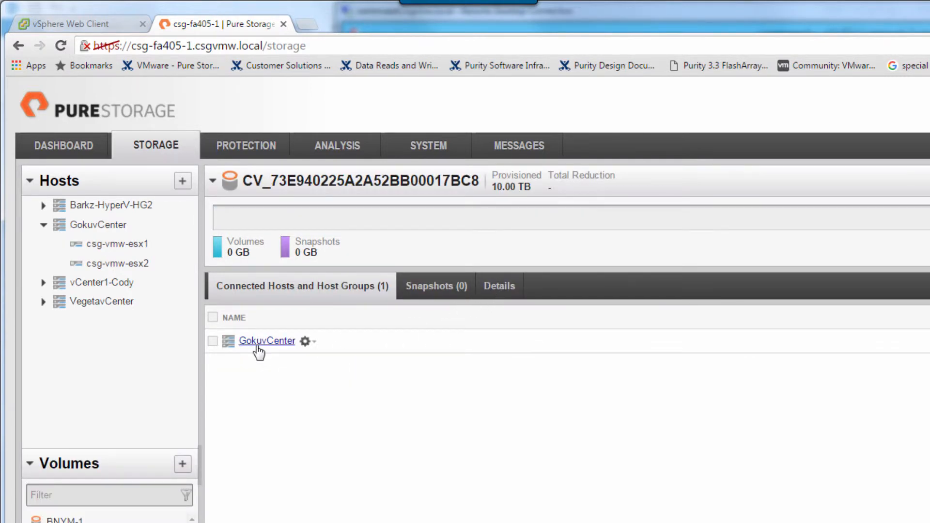
{"action": "mouse_move", "coordinate": [507, 293]}
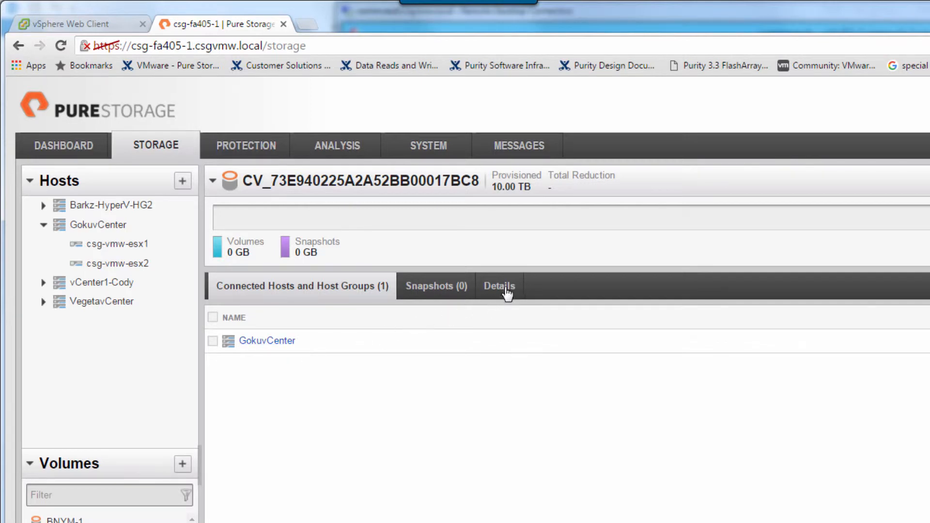
{"action": "left_click", "coordinate": [499, 286]}
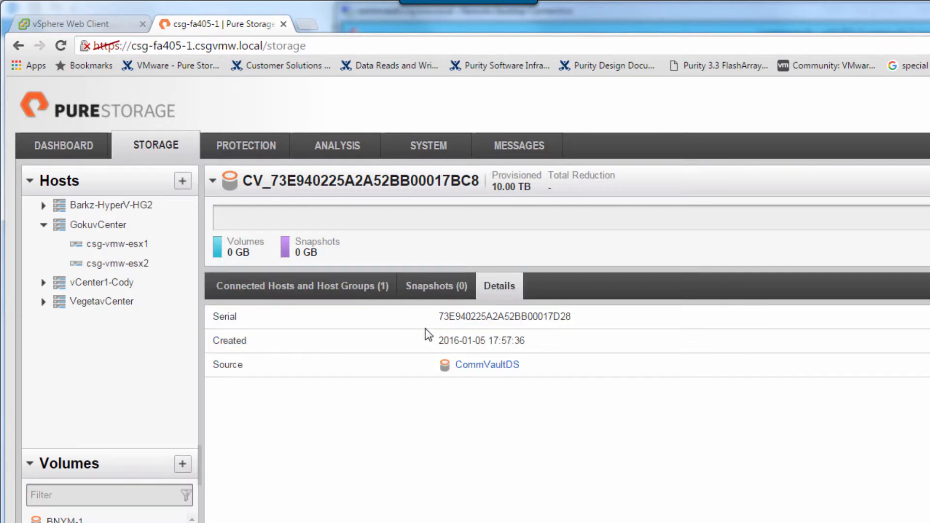
{"action": "mouse_move", "coordinate": [478, 333]}
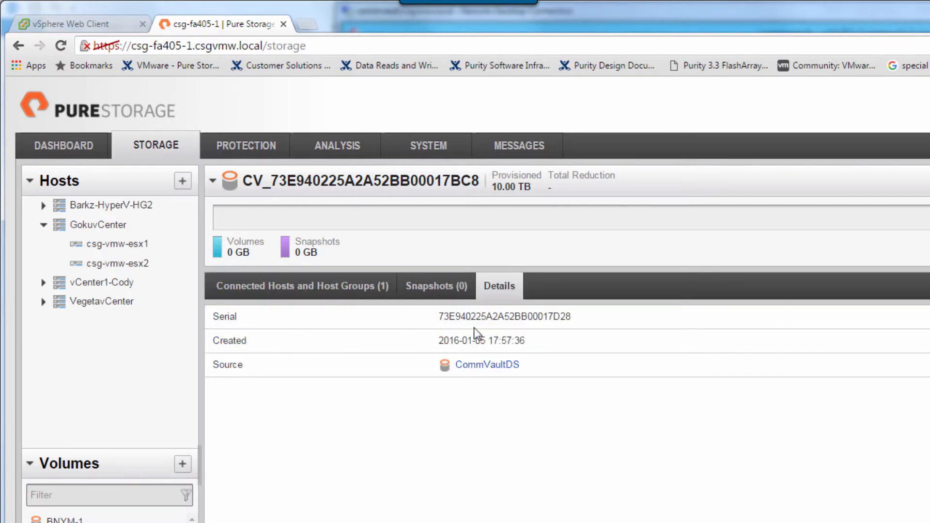
{"action": "mouse_move", "coordinate": [454, 338]}
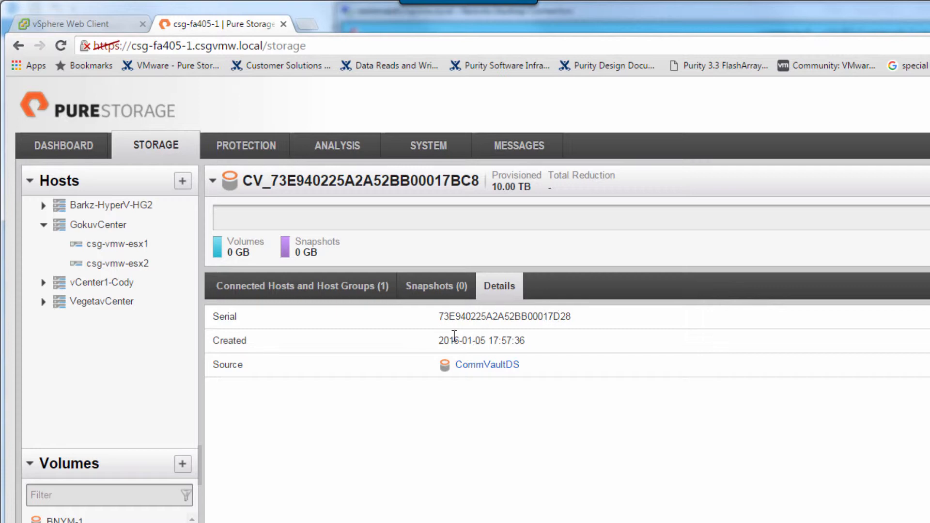
{"action": "left_click", "coordinate": [71, 23]}
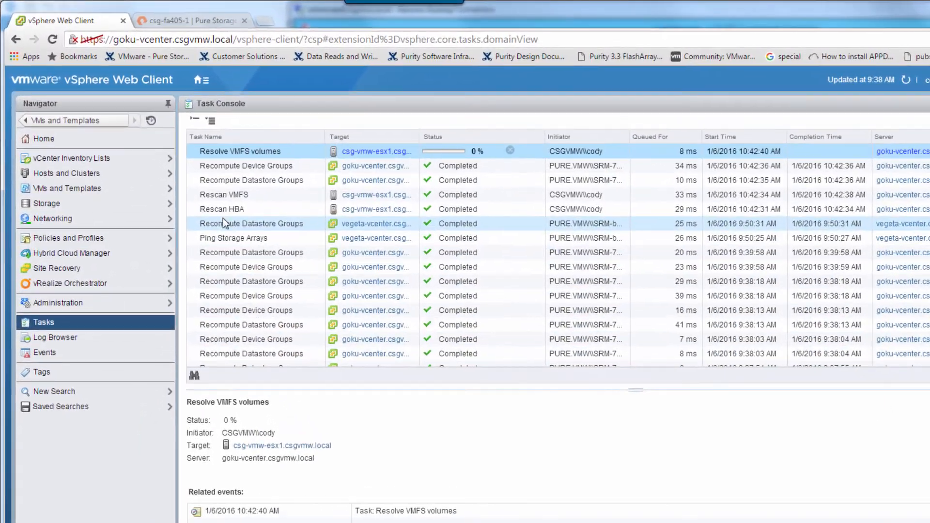
{"action": "mouse_move", "coordinate": [291, 161]}
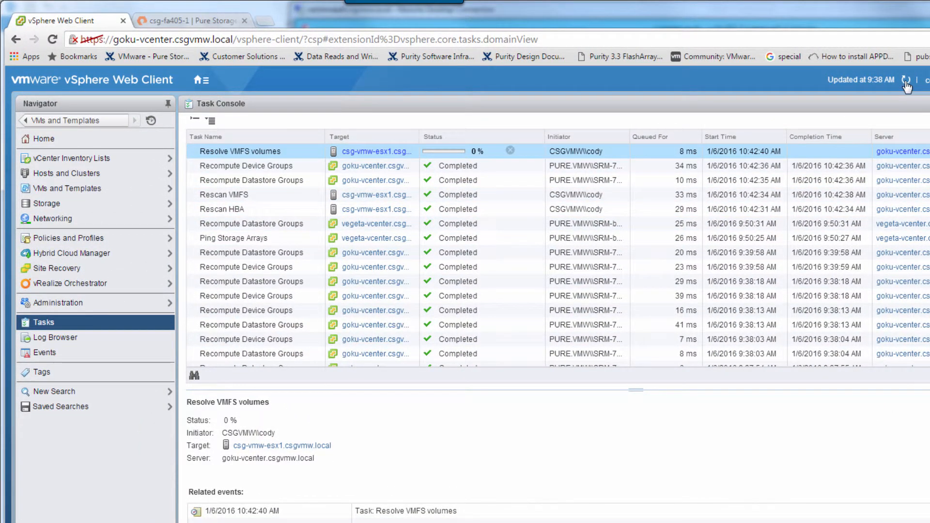
- Refresh tasks until File Server_3867_GX_BACKUP registration appears, then inspect that Register task
{"action": "left_click", "coordinate": [907, 80]}
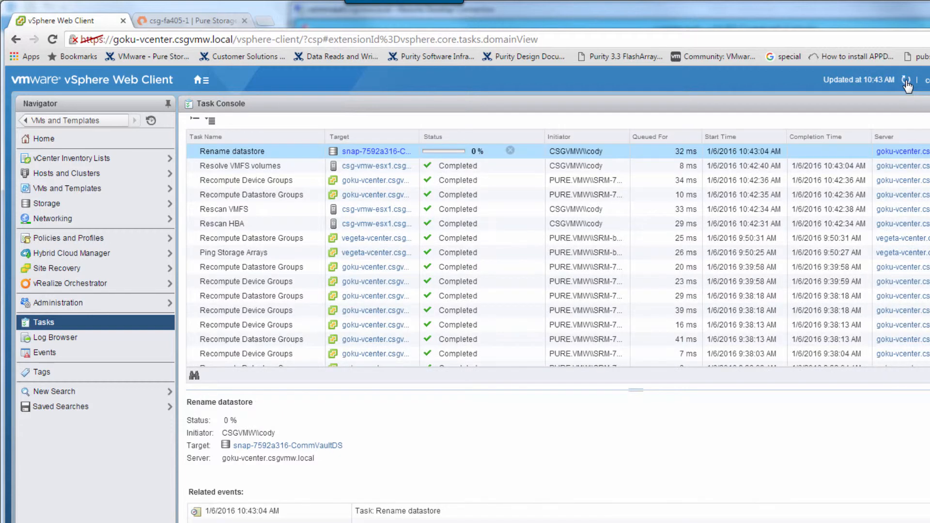
{"action": "left_click", "coordinate": [907, 80]}
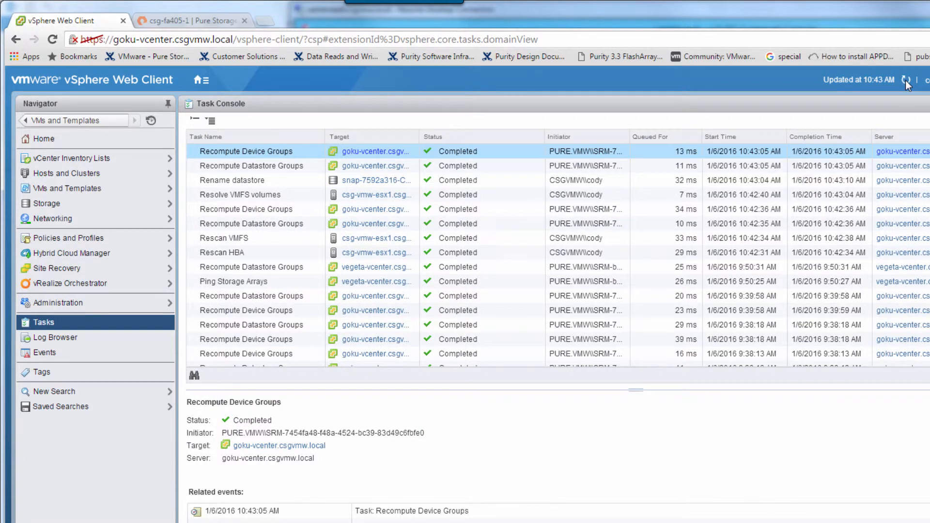
{"action": "left_click", "coordinate": [906, 80]}
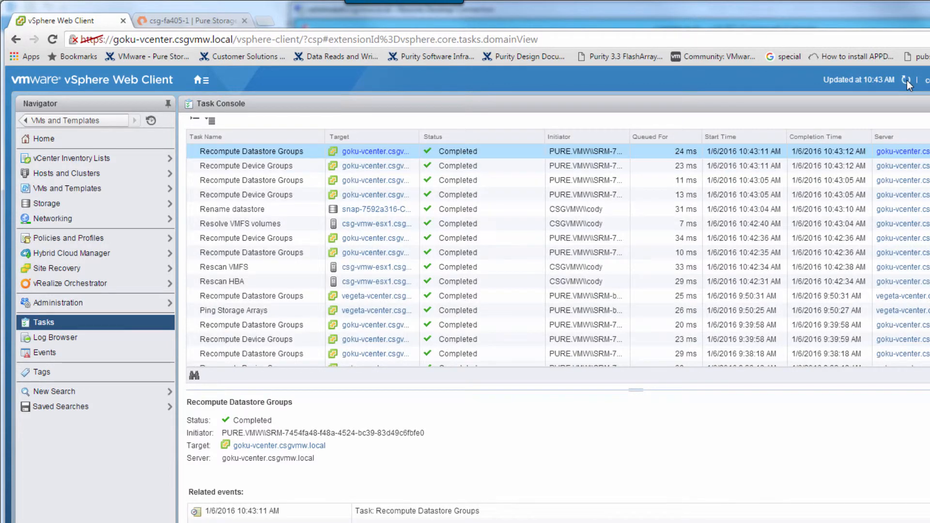
{"action": "mouse_move", "coordinate": [909, 80]}
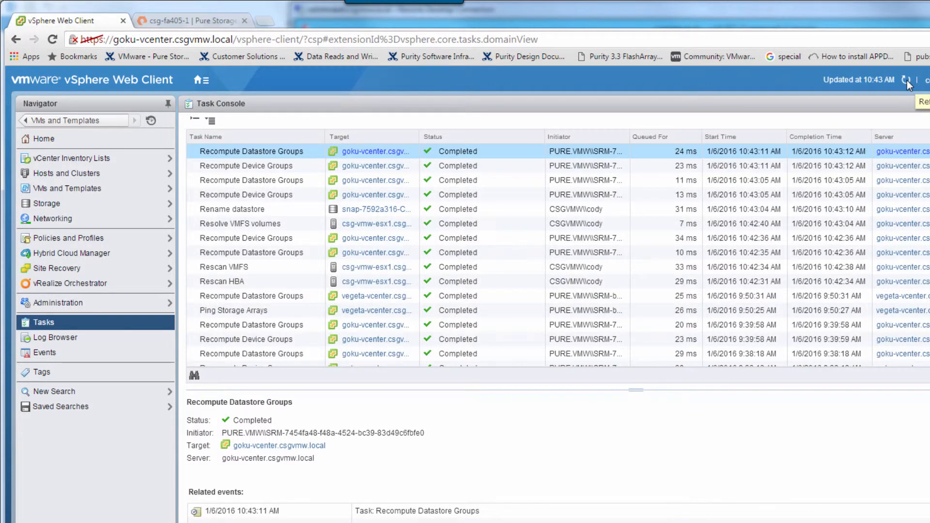
{"action": "left_click", "coordinate": [910, 80]}
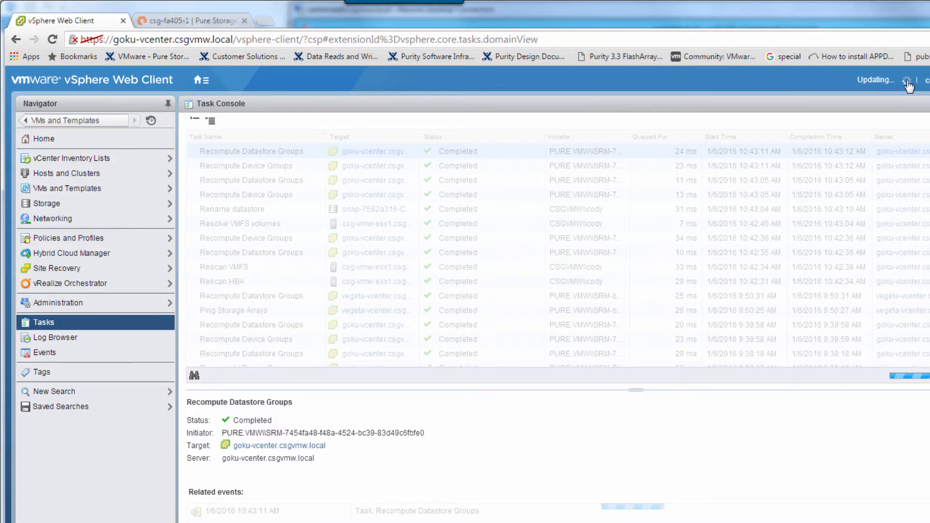
{"action": "left_click", "coordinate": [909, 80]}
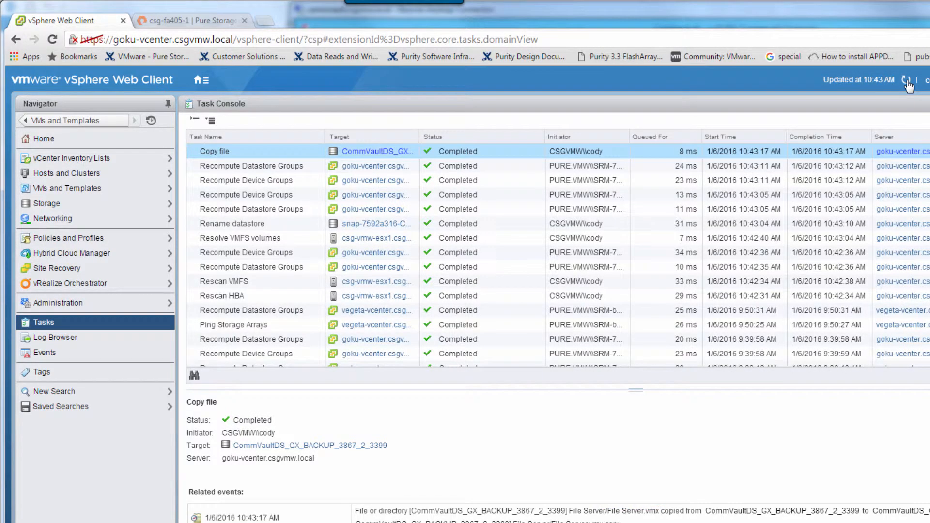
{"action": "left_click", "coordinate": [909, 80]}
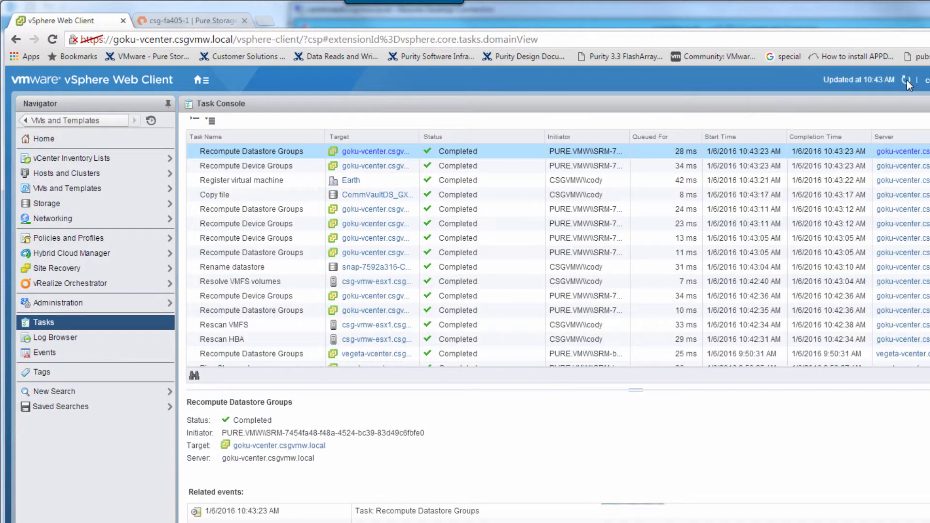
{"action": "mouse_move", "coordinate": [71, 158]}
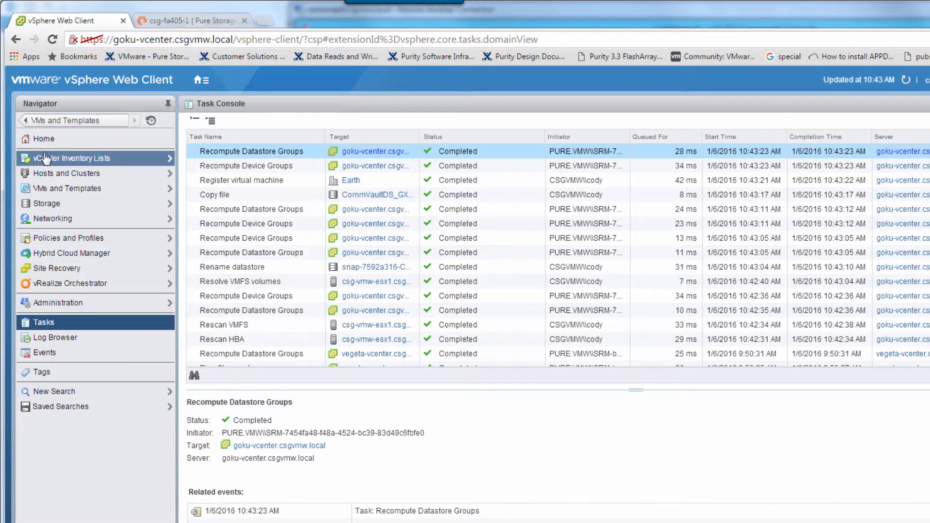
{"action": "left_click", "coordinate": [241, 180]}
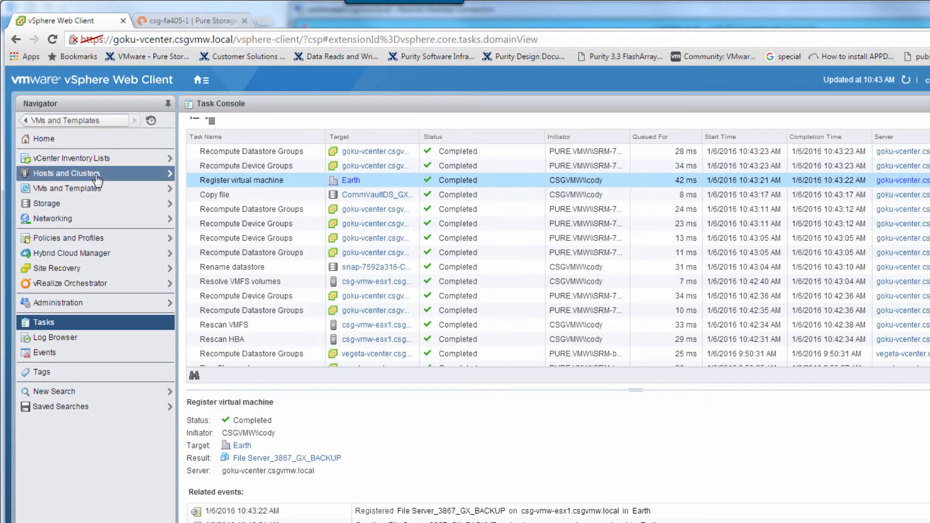
{"action": "left_click", "coordinate": [67, 174]}
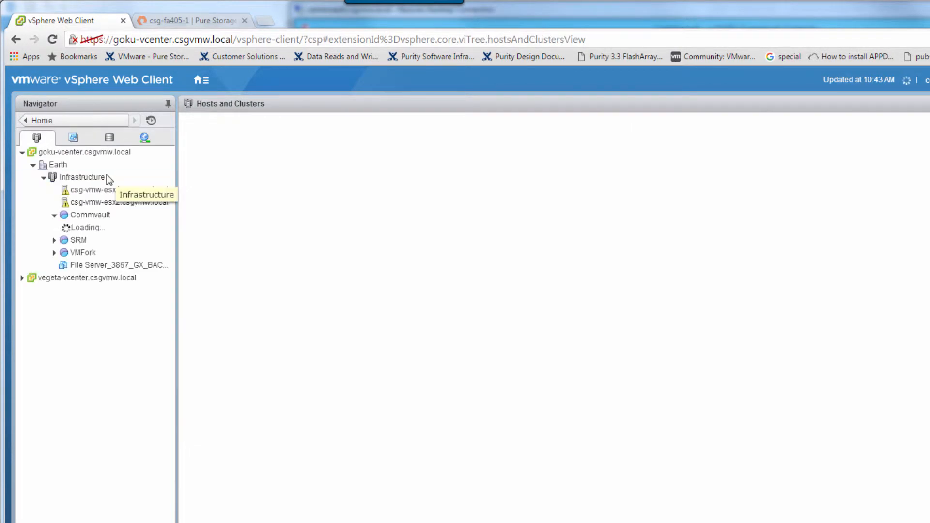
{"action": "left_click", "coordinate": [116, 265]}
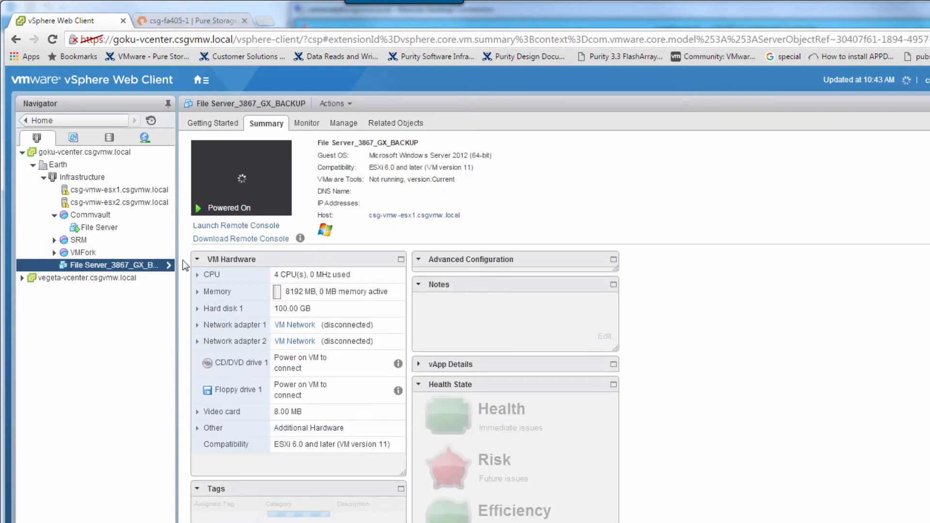
{"action": "left_click", "coordinate": [396, 122]}
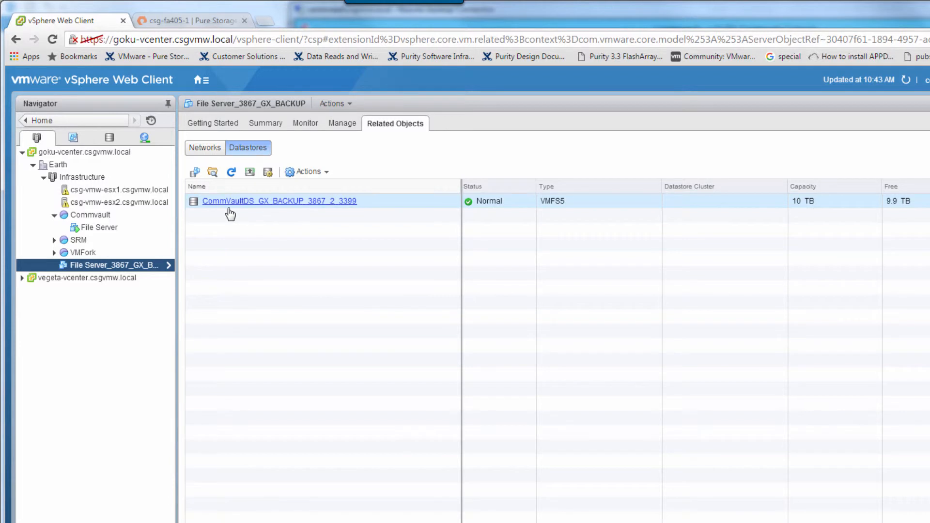
{"action": "left_click", "coordinate": [99, 227]}
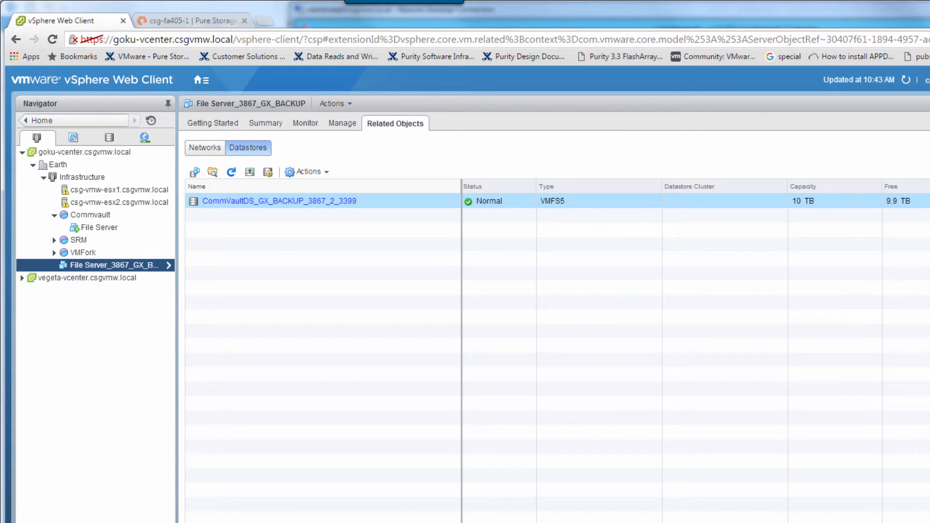
{"action": "left_click", "coordinate": [43, 322]}
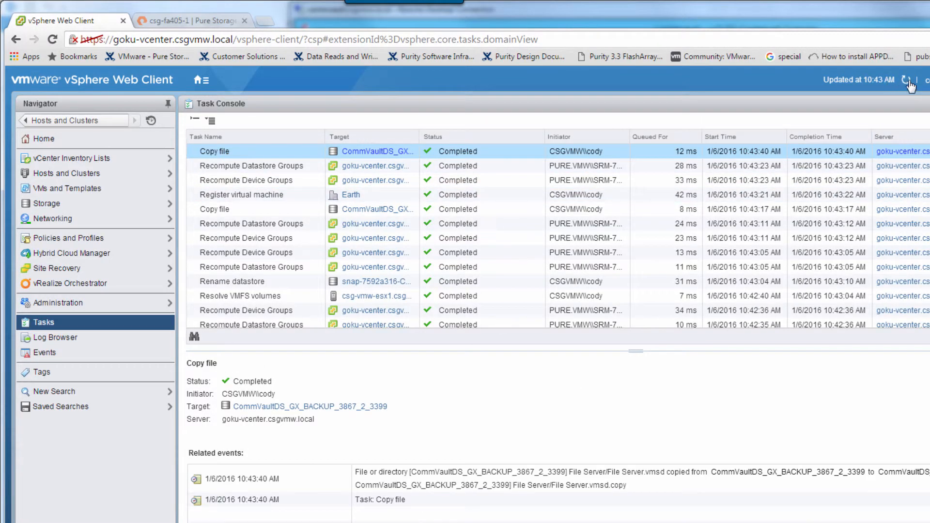
- Refresh the task list until File Server_3867_GX_BACKUP's unregister and cleanup tasks appear
{"action": "left_click", "coordinate": [910, 80]}
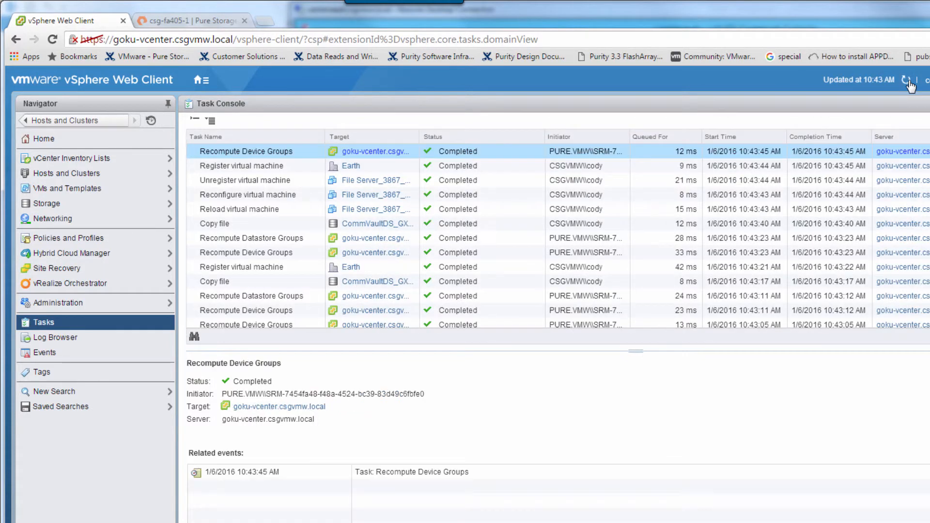
{"action": "left_click", "coordinate": [910, 80]}
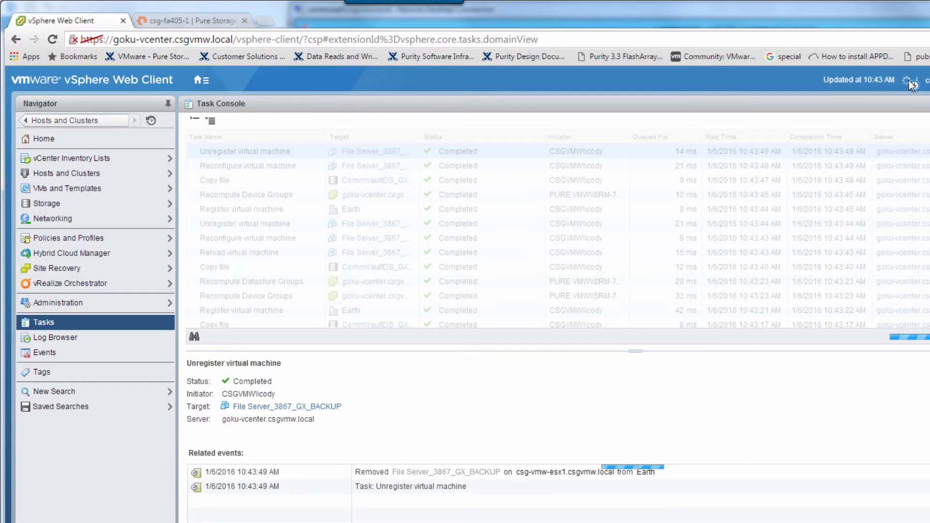
{"action": "left_click", "coordinate": [910, 79]}
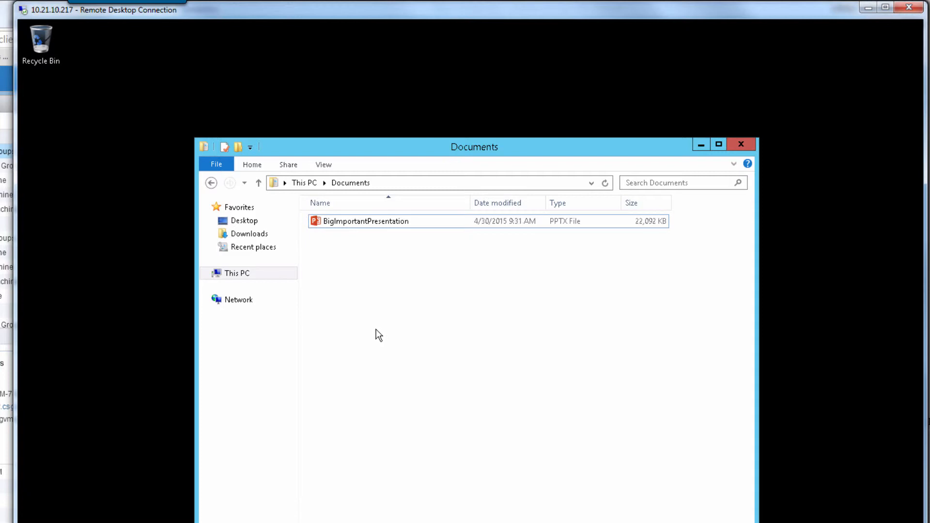
{"action": "mouse_move", "coordinate": [544, 231]}
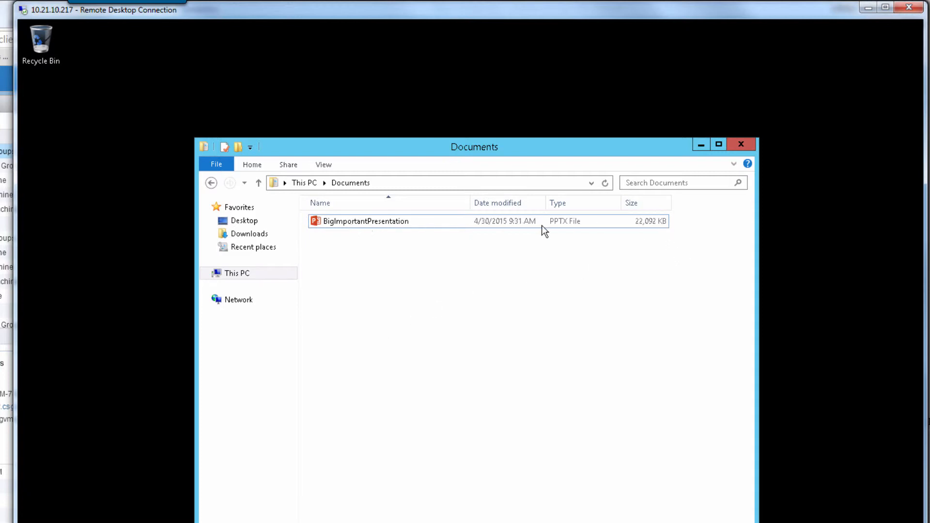
{"action": "mouse_move", "coordinate": [586, 227]}
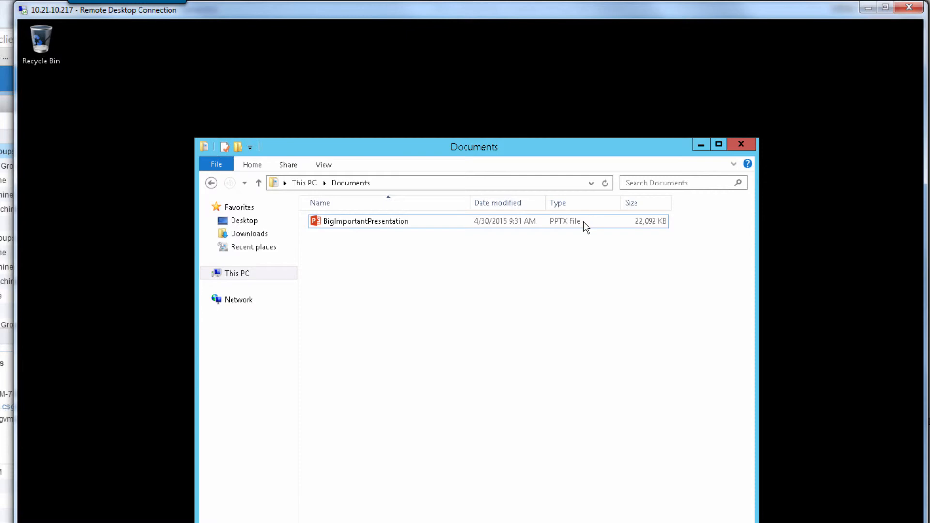
{"action": "mouse_move", "coordinate": [181, 5]}
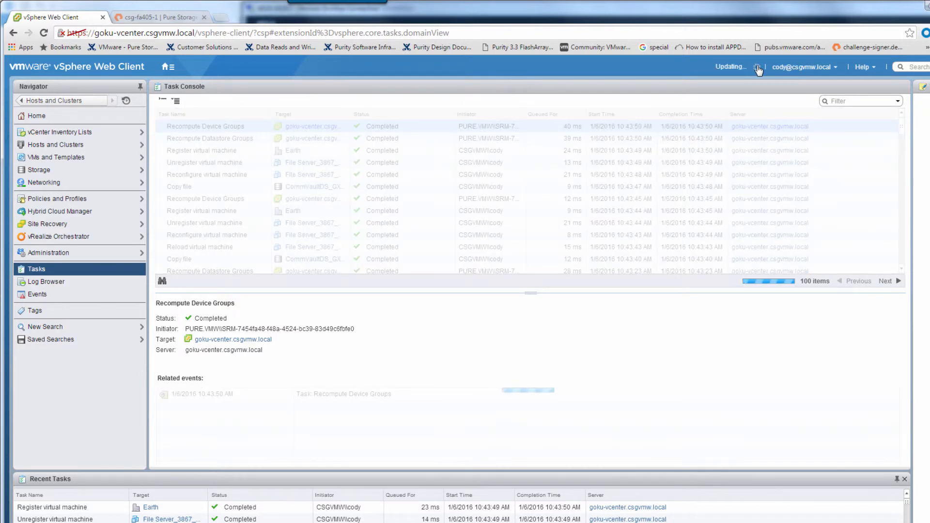
- Refresh tasks, then browse Hosts and Clusters and select goku-vcenter.csgvmw.local
{"action": "left_click", "coordinate": [759, 66]}
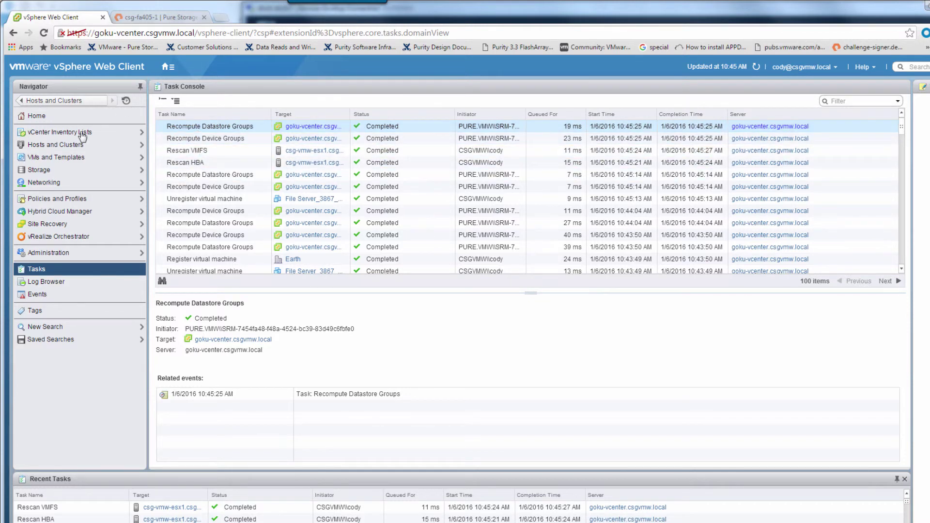
{"action": "left_click", "coordinate": [56, 144]}
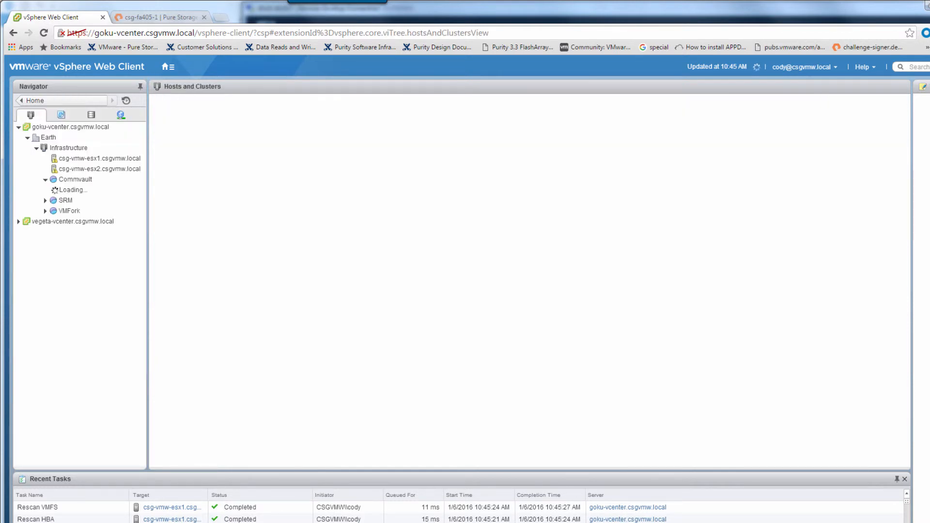
{"action": "left_click", "coordinate": [71, 126]}
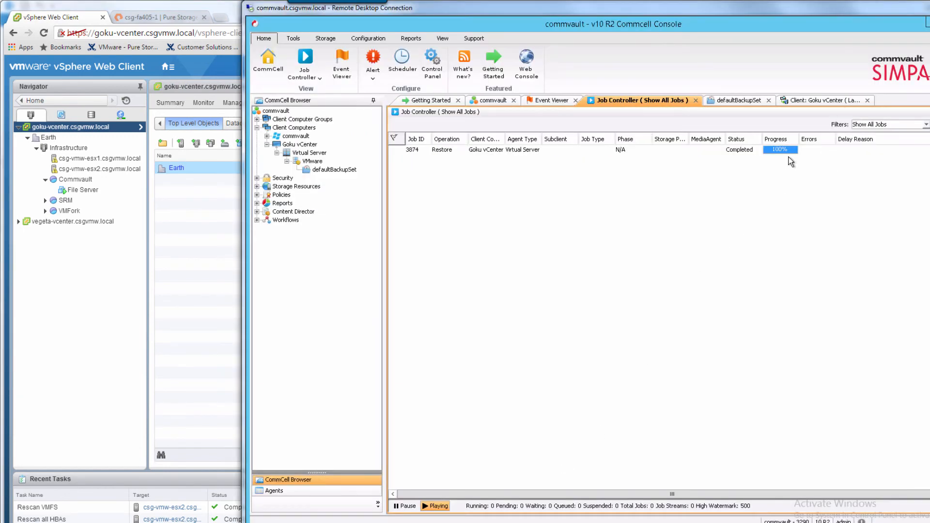
{"action": "mouse_move", "coordinate": [785, 165]}
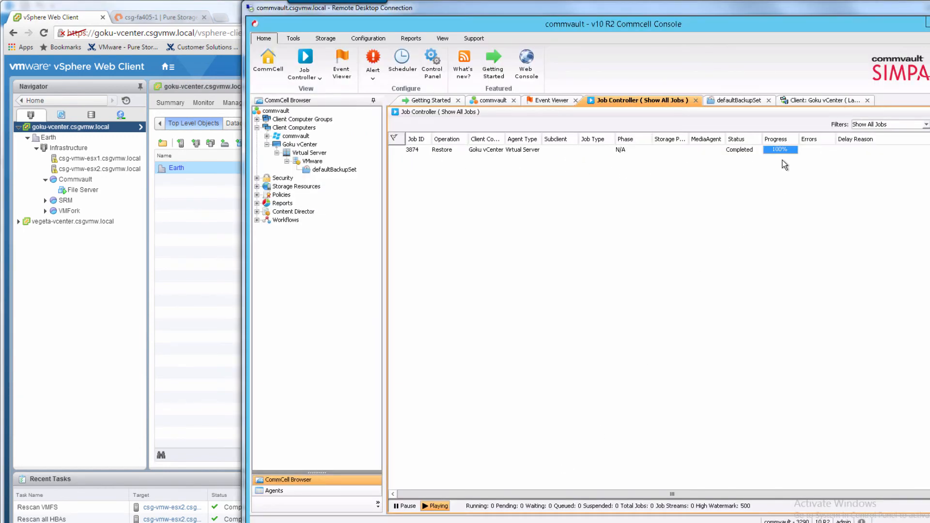